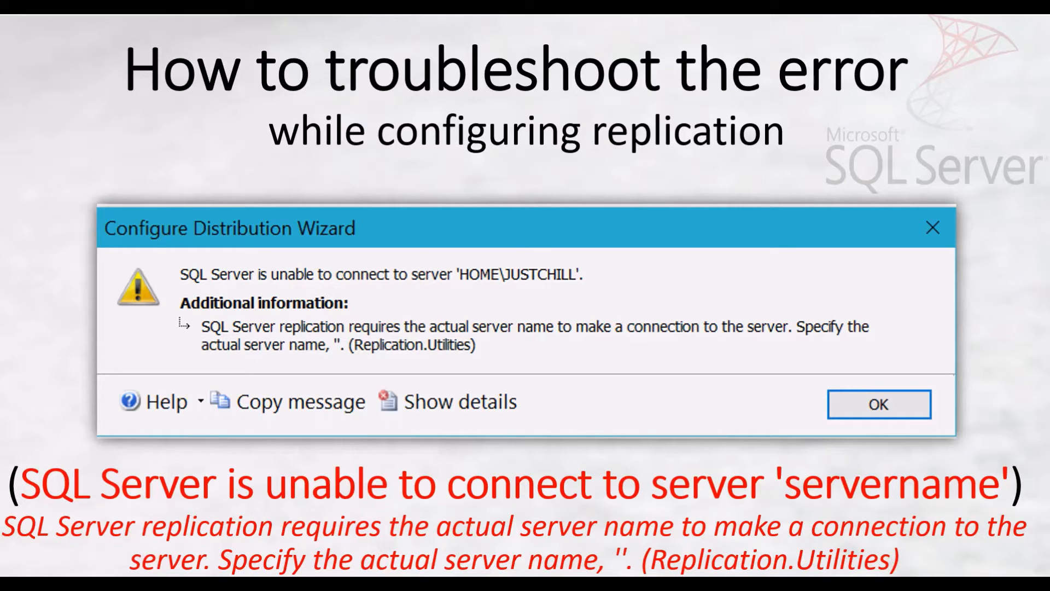
{"action": "mouse_move", "coordinate": [331, 280]}
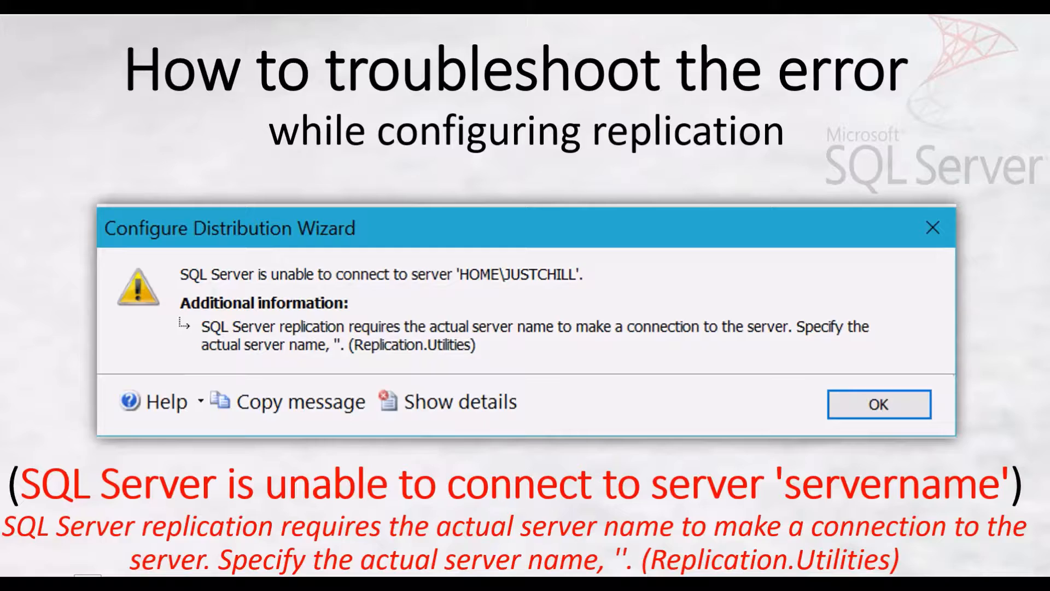
Start Configure Distribution on the first server's Replication node, reproducing the 'unable to connect to server' error.
{"action": "left_click", "coordinate": [878, 403]}
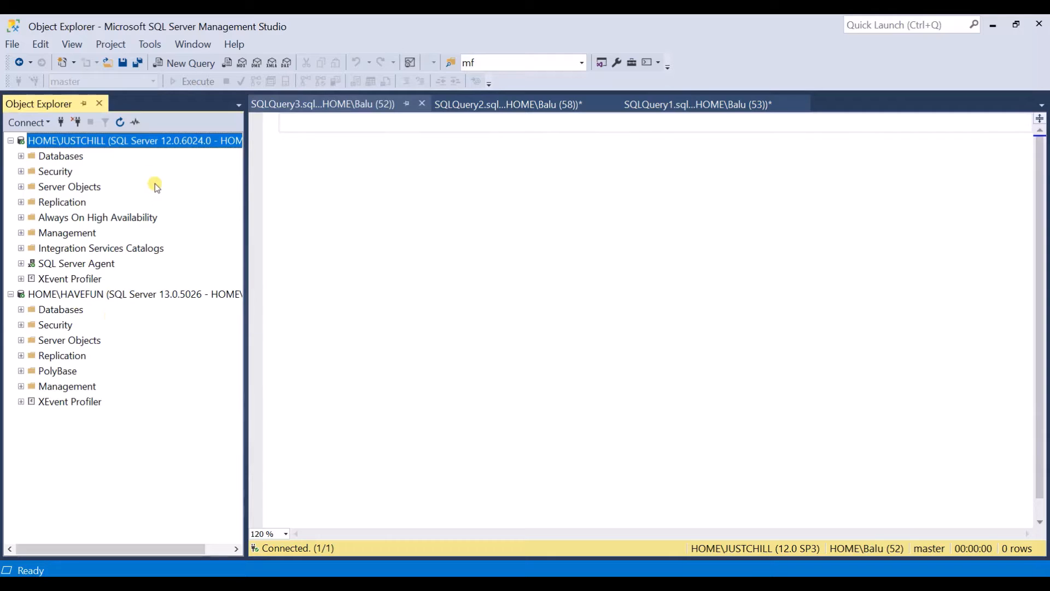
{"action": "mouse_move", "coordinate": [141, 141]}
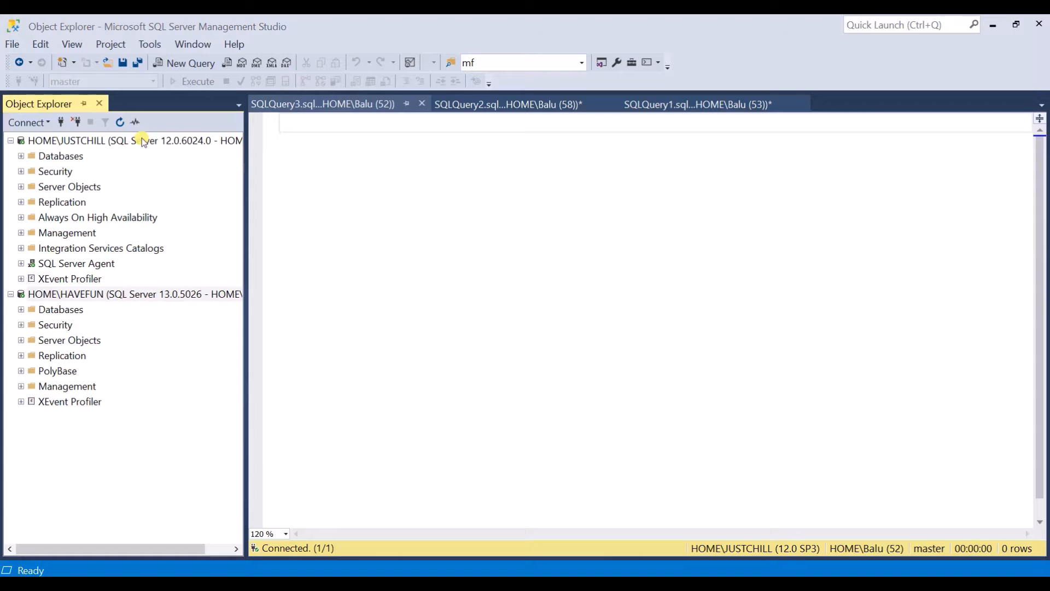
{"action": "left_click", "coordinate": [134, 140]}
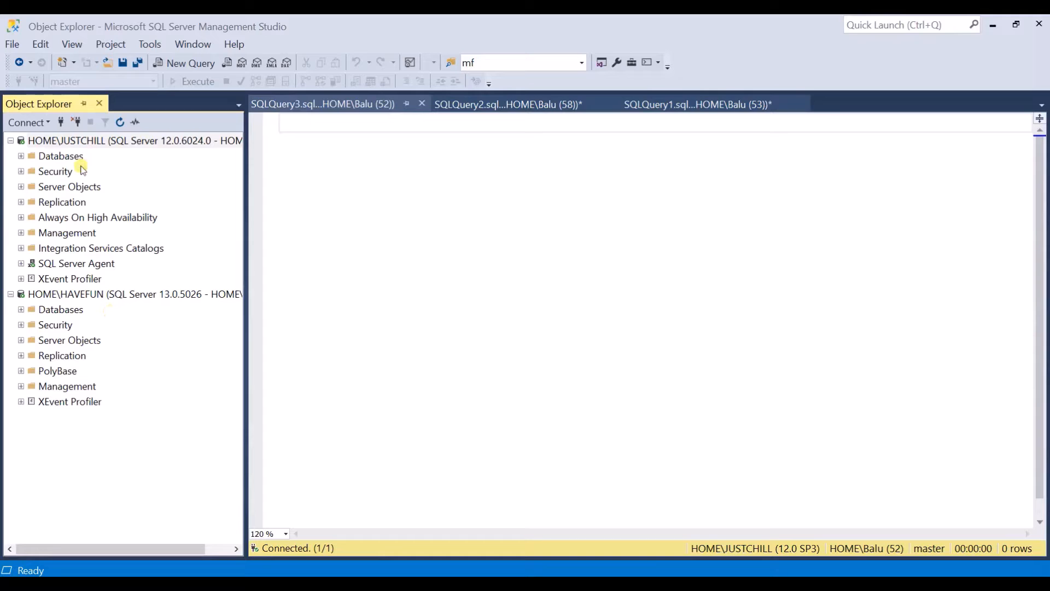
{"action": "left_click", "coordinate": [133, 140]}
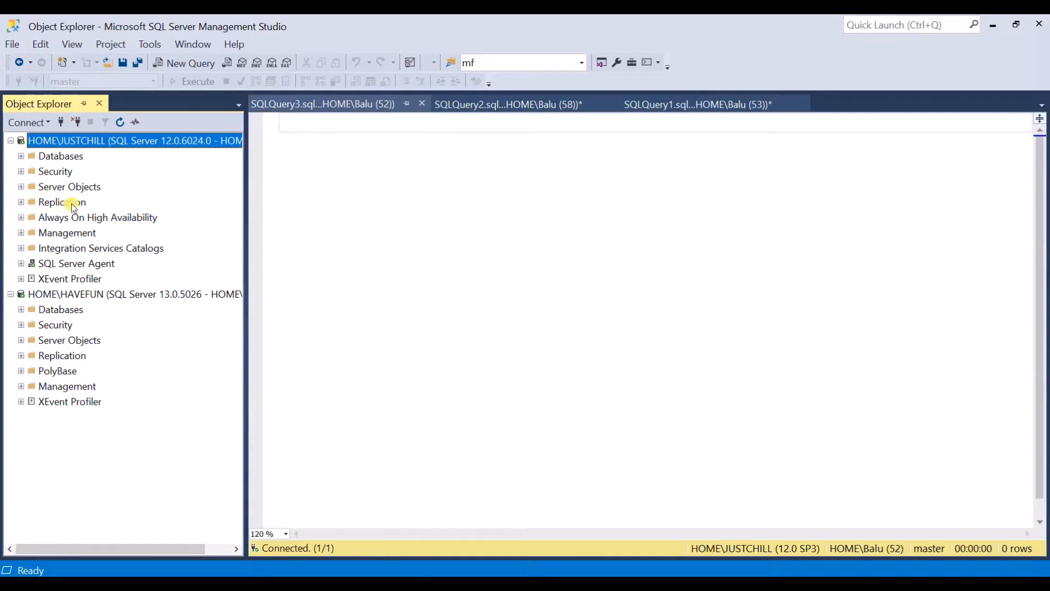
{"action": "right_click", "coordinate": [61, 201]}
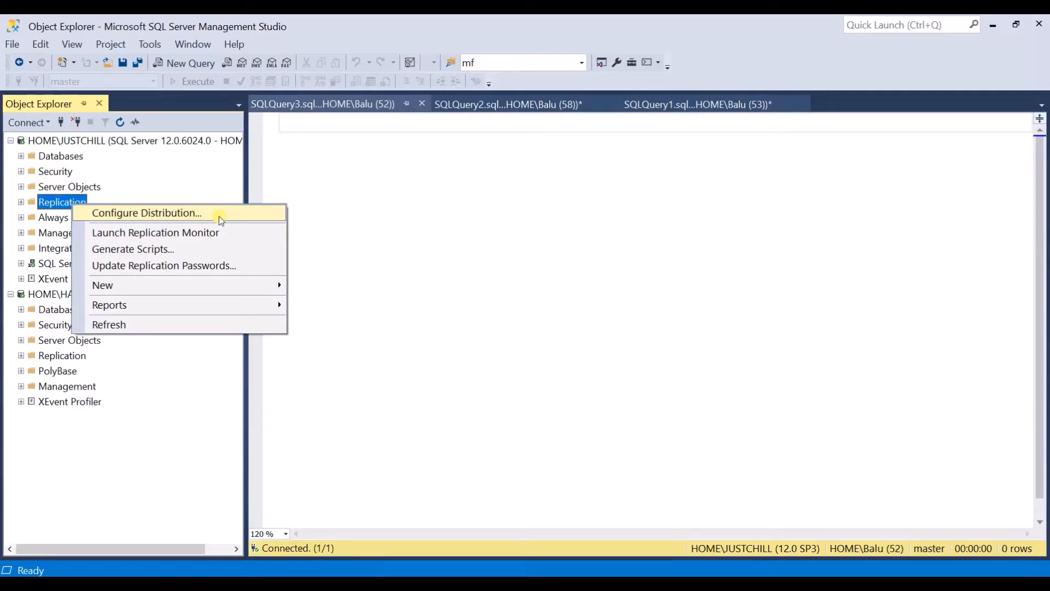
{"action": "left_click", "coordinate": [146, 212]}
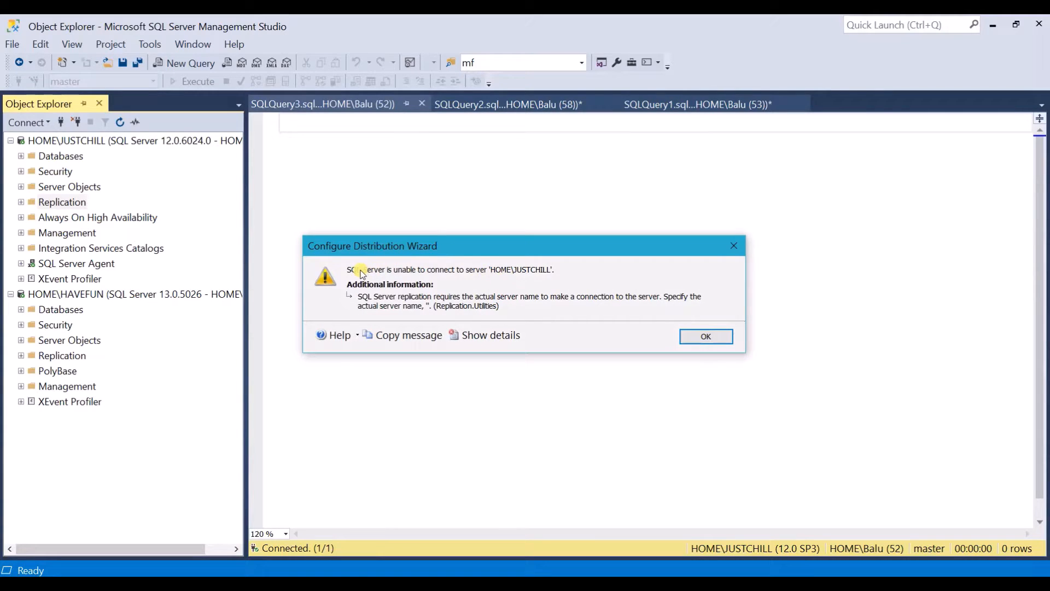
{"action": "mouse_move", "coordinate": [529, 285]}
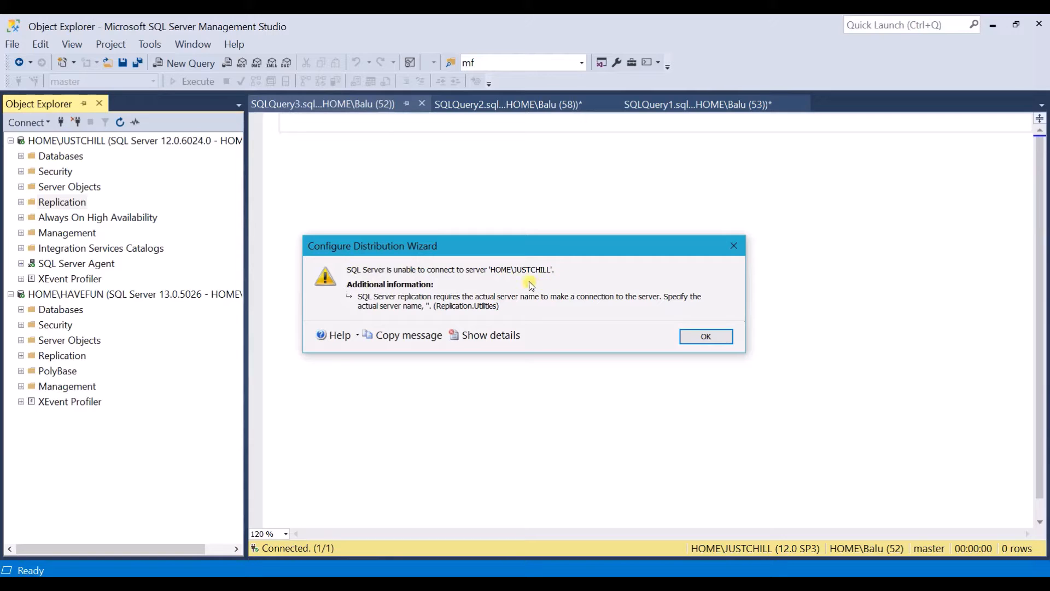
{"action": "mouse_move", "coordinate": [546, 318]}
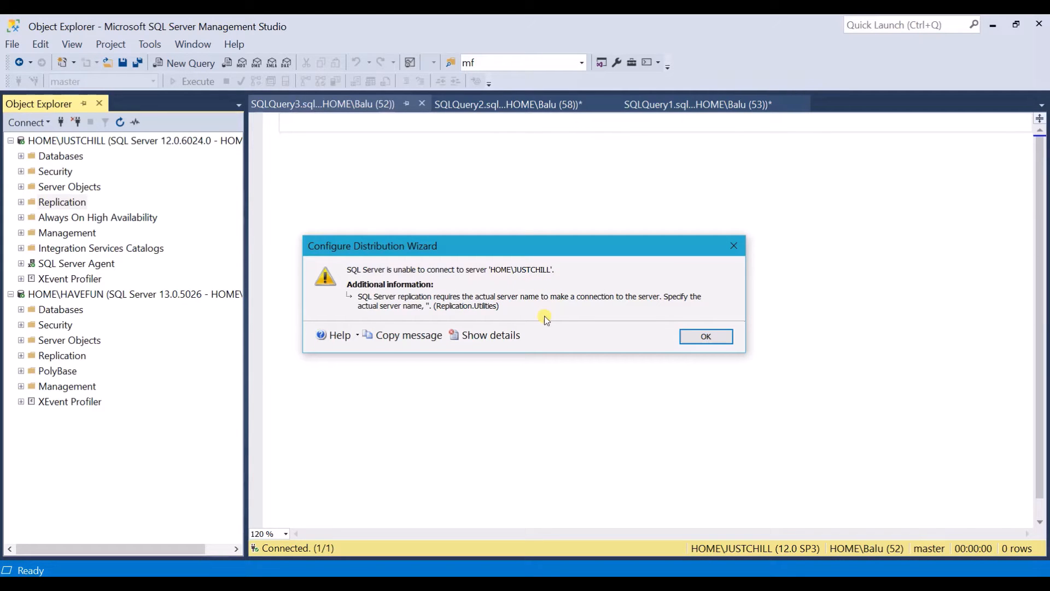
Dismiss the error and start a New Publication from Local Publications, hitting the same server-name error.
{"action": "left_click", "coordinate": [706, 336]}
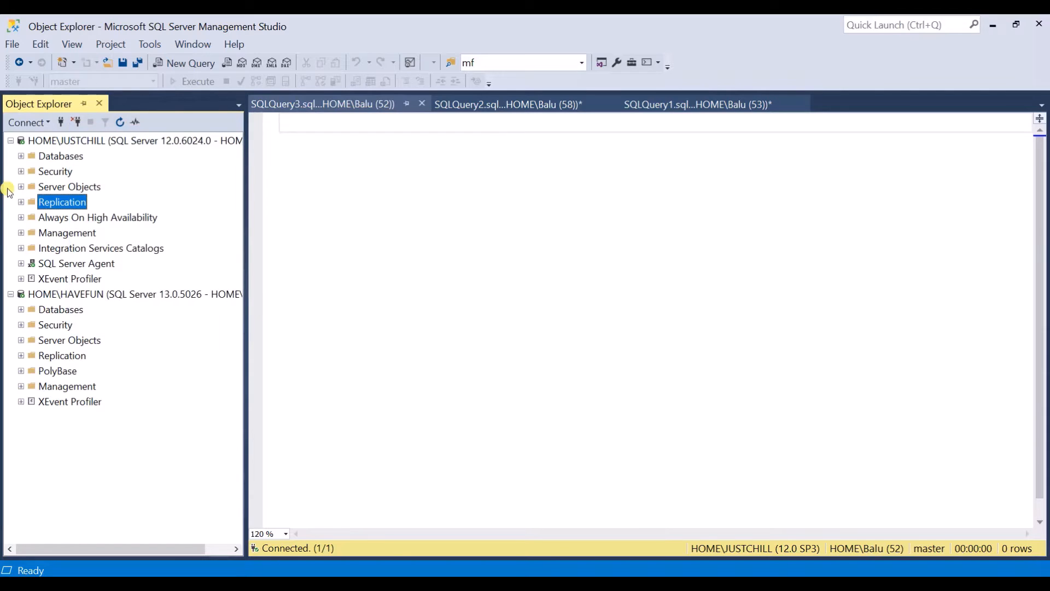
{"action": "left_click", "coordinate": [21, 201]}
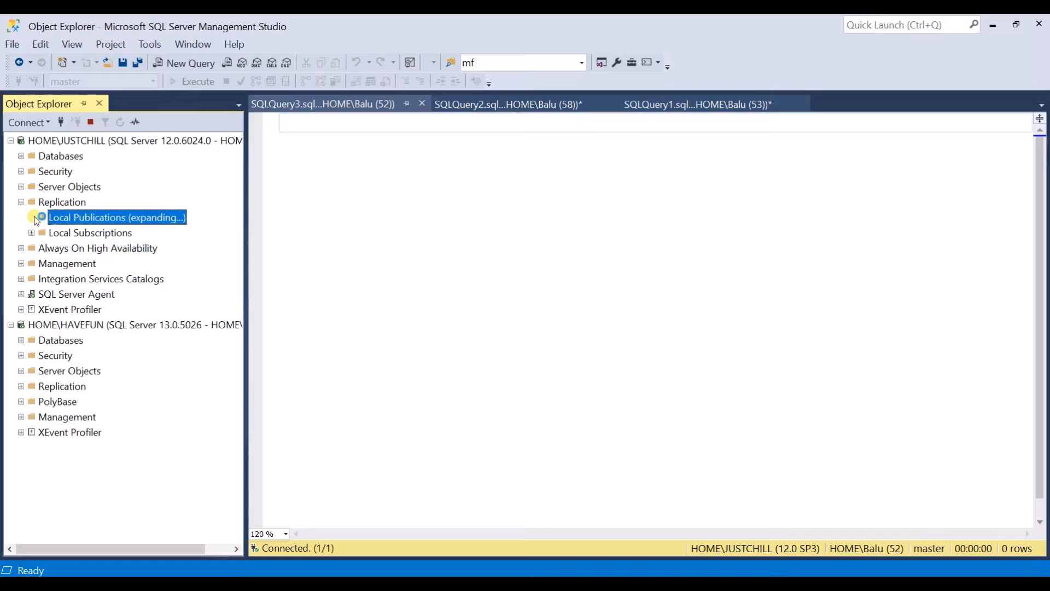
{"action": "right_click", "coordinate": [87, 217]}
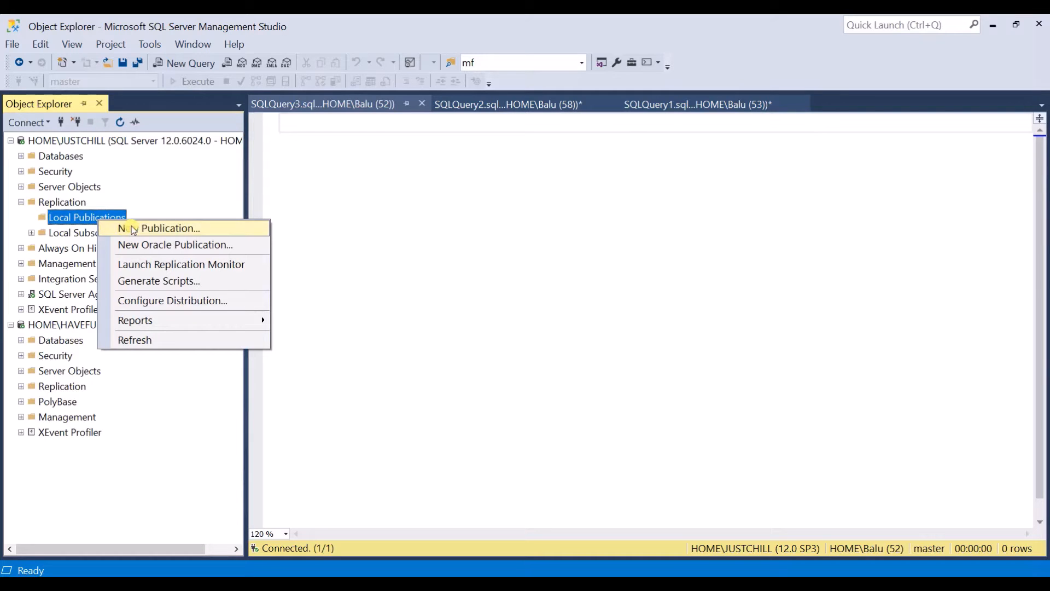
{"action": "left_click", "coordinate": [169, 228]}
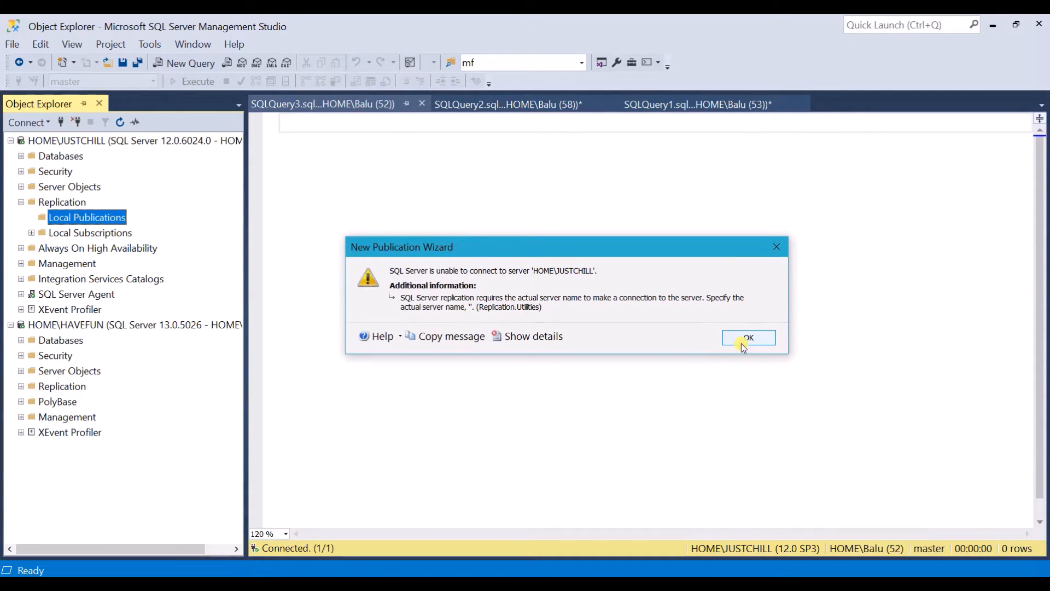
{"action": "mouse_move", "coordinate": [595, 303]}
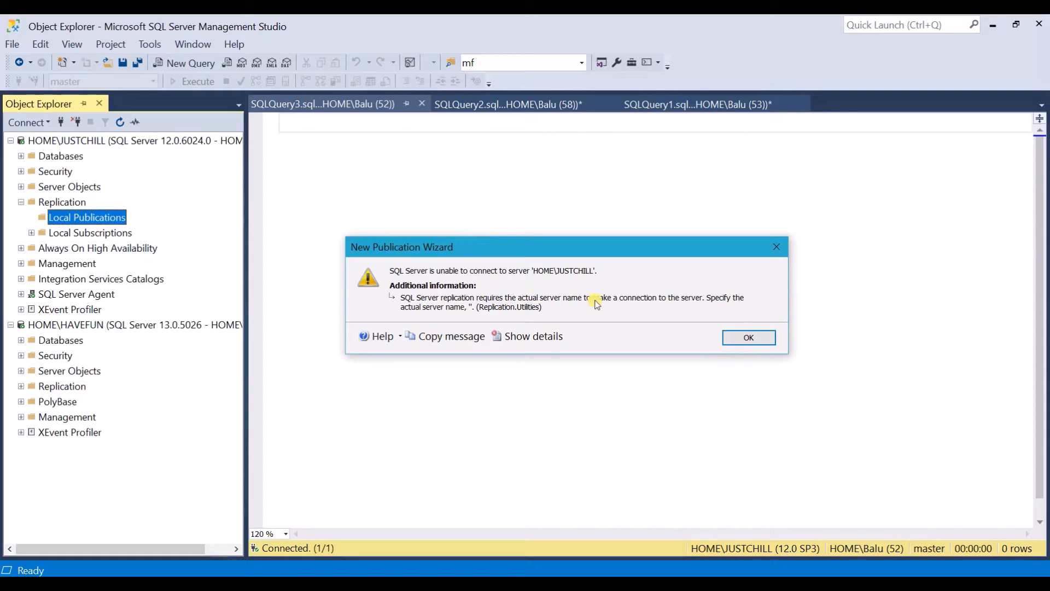
{"action": "mouse_move", "coordinate": [410, 277]}
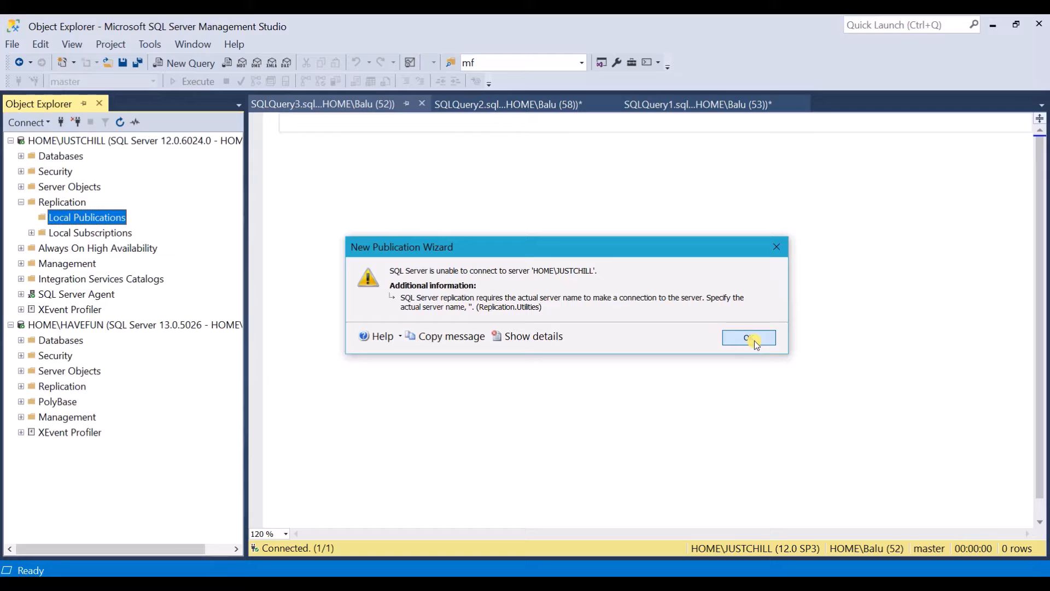
Dismiss the publication error and close the Connect to Server prompt without connecting.
{"action": "left_click", "coordinate": [747, 337]}
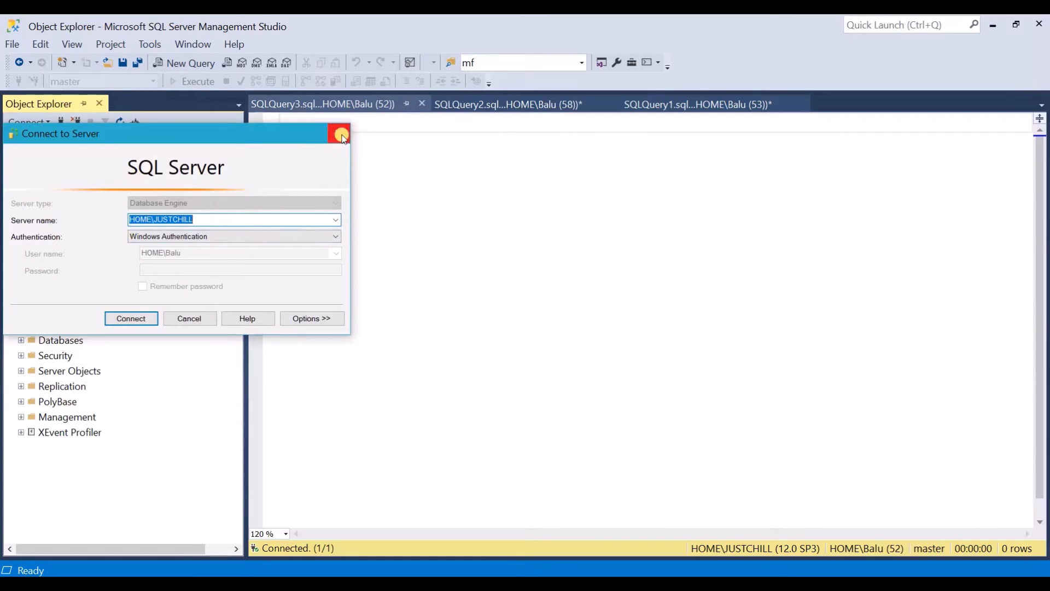
{"action": "left_click", "coordinate": [130, 318]}
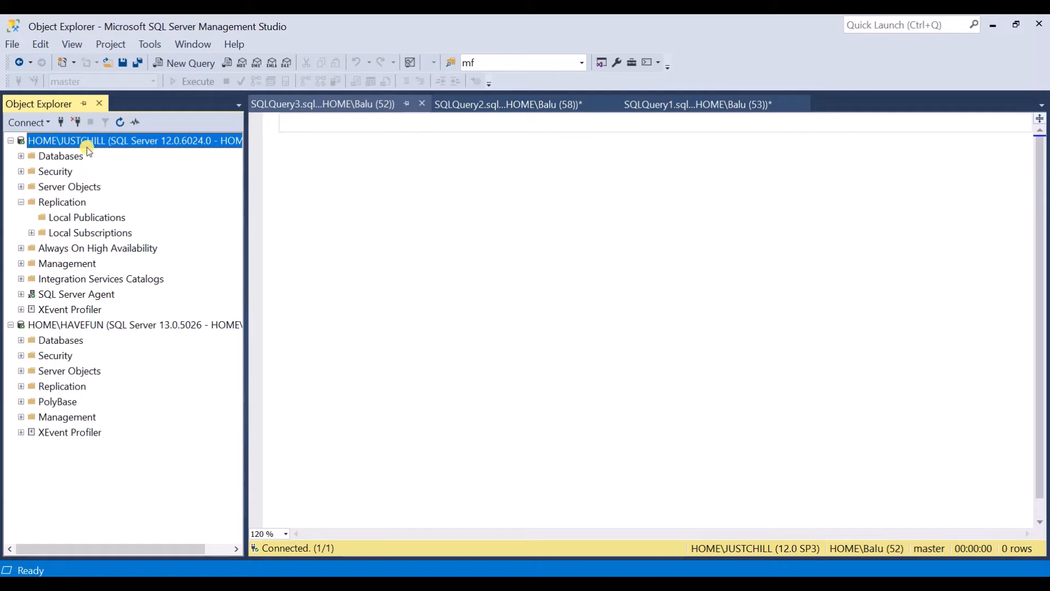
{"action": "left_click", "coordinate": [683, 104]}
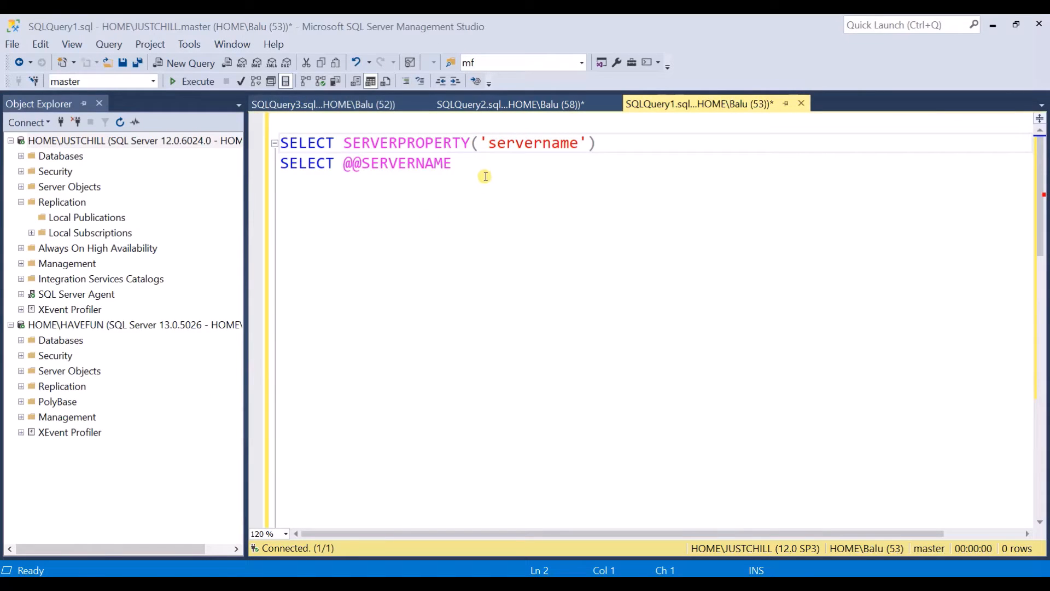
{"action": "mouse_move", "coordinate": [558, 143]}
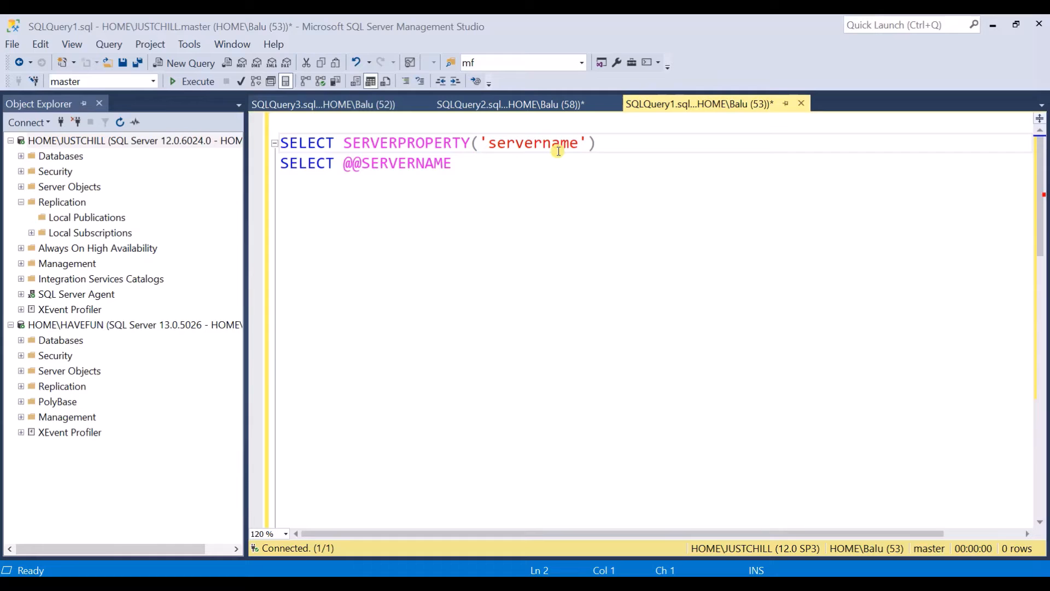
{"action": "double_click", "coordinate": [429, 163]}
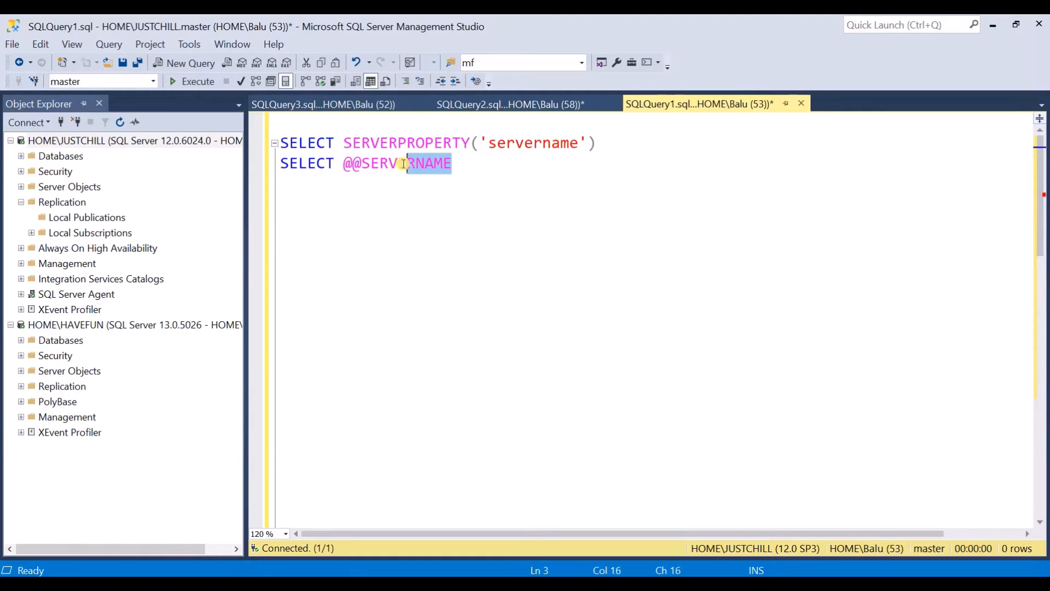
{"action": "key", "text": "ctrl+a"}
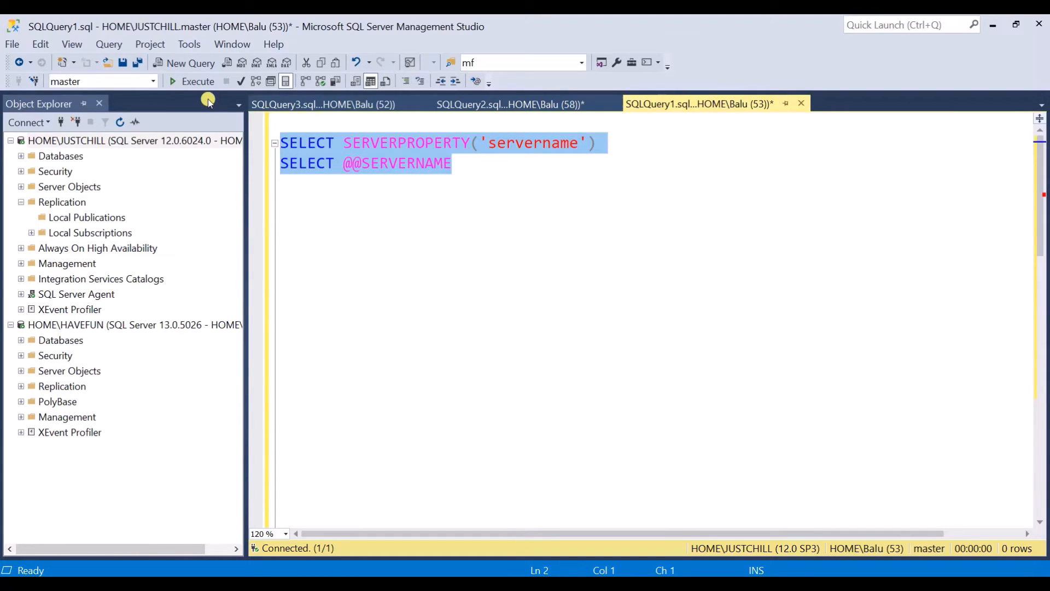
{"action": "left_click", "coordinate": [197, 81]}
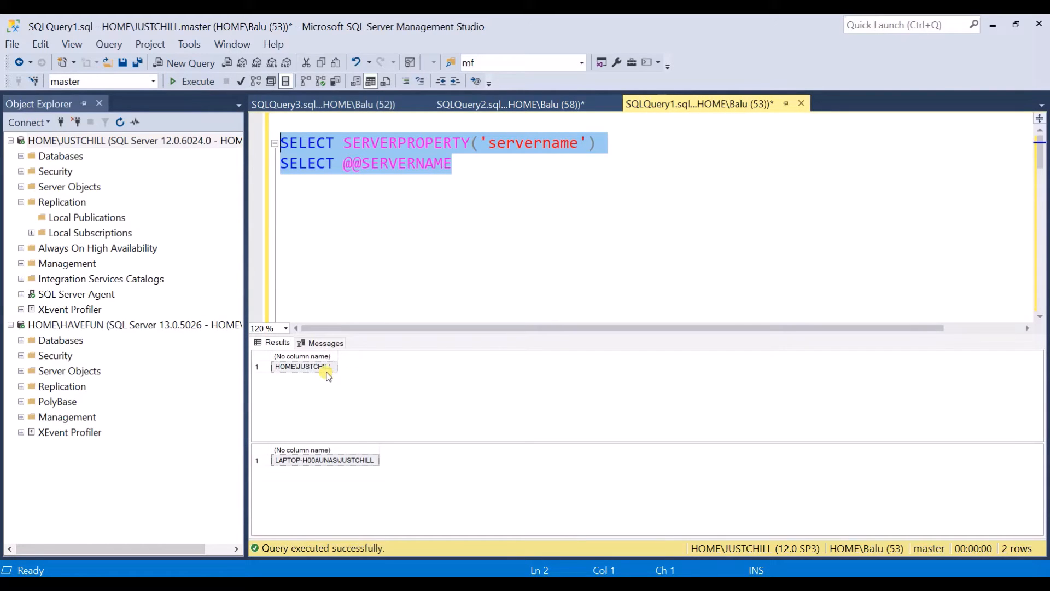
{"action": "mouse_move", "coordinate": [518, 148]}
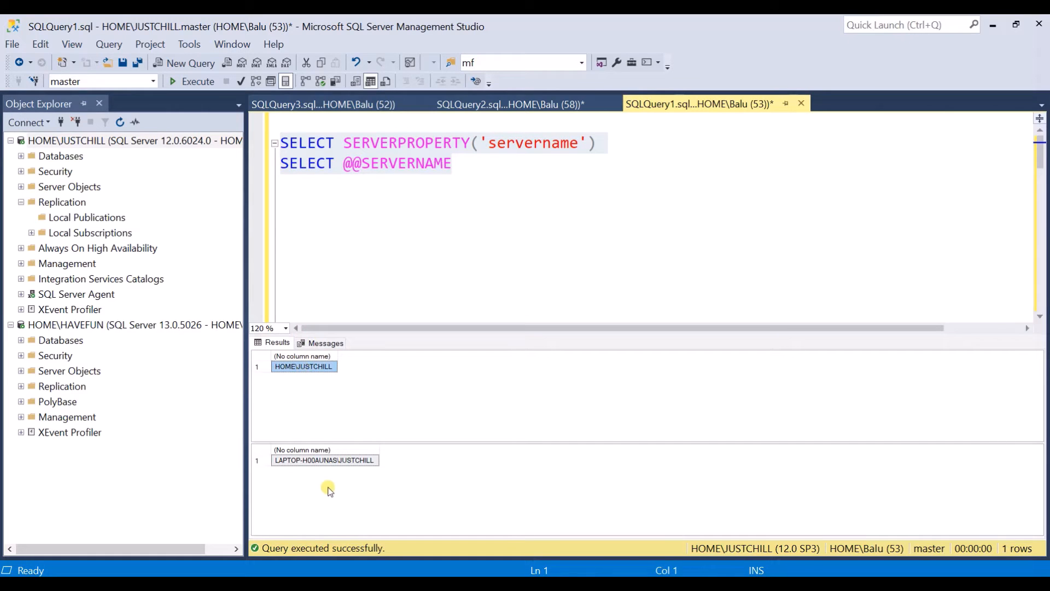
{"action": "left_click", "coordinate": [325, 460]}
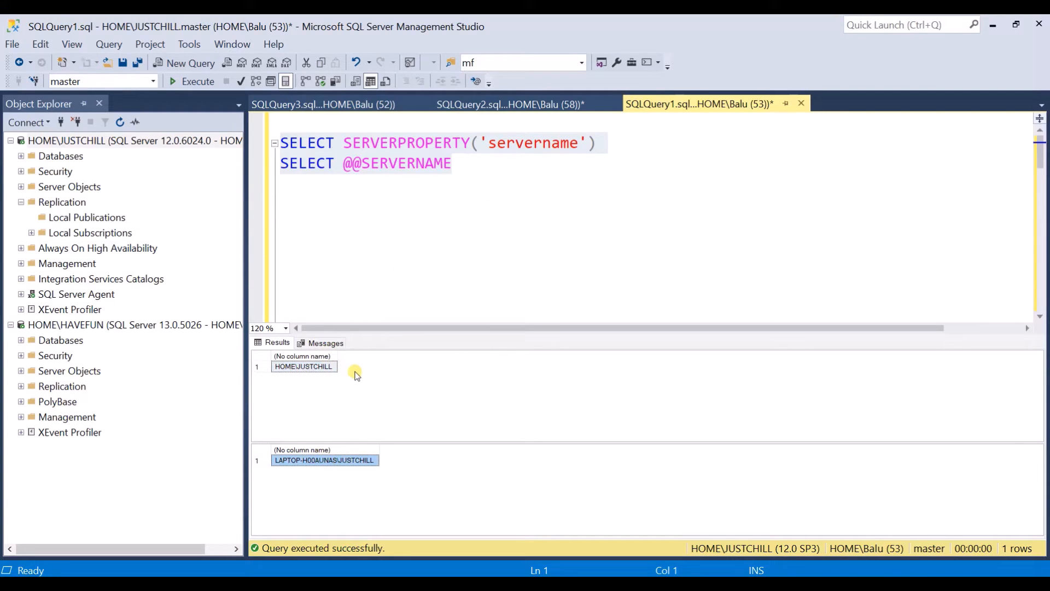
{"action": "left_click", "coordinate": [303, 365]}
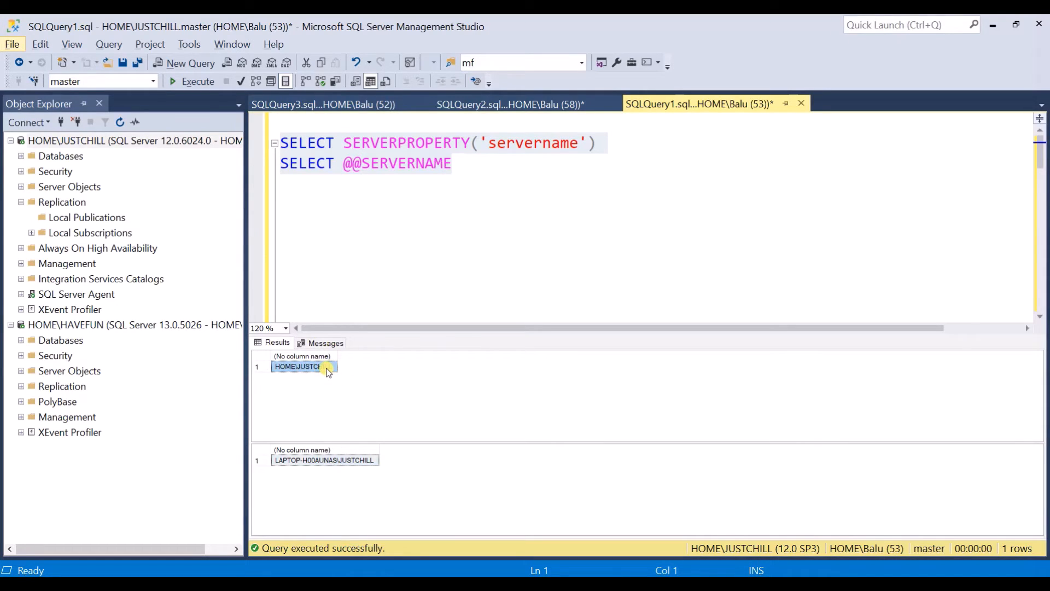
{"action": "mouse_move", "coordinate": [335, 460]}
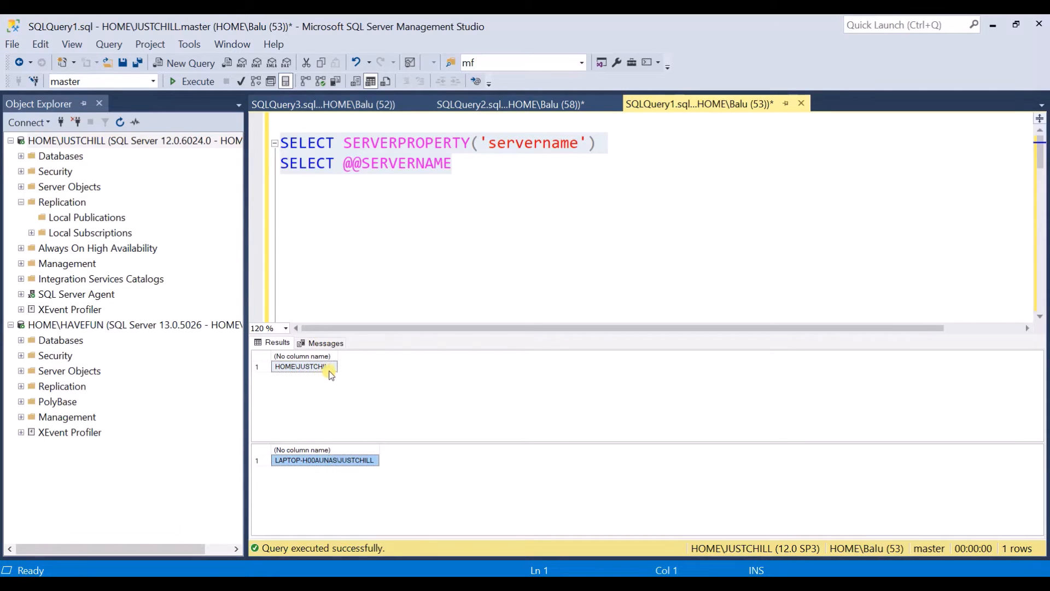
{"action": "left_click", "coordinate": [303, 366]}
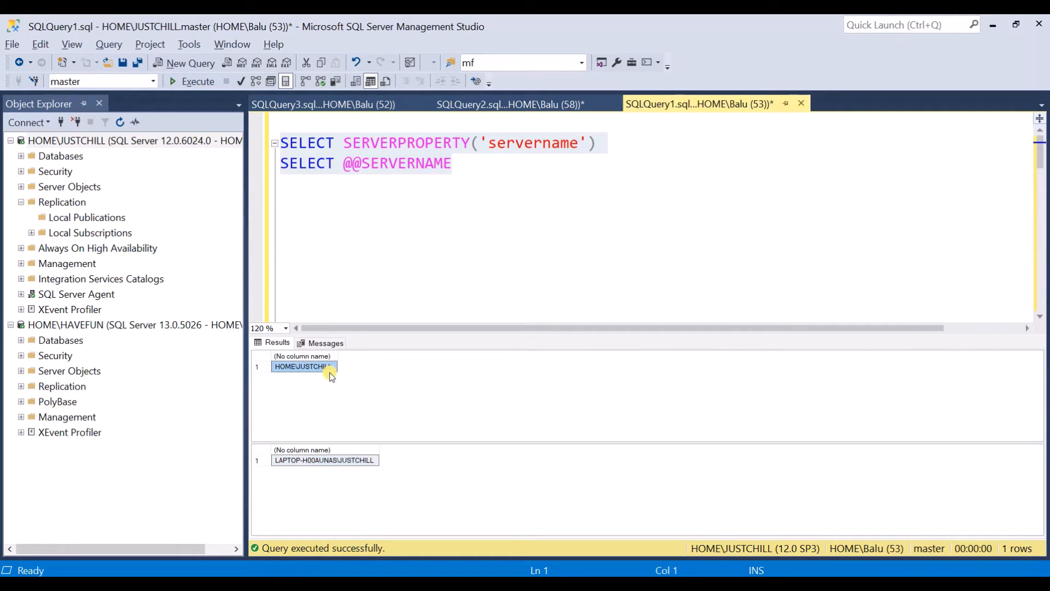
Run SELECT * FROM sys.servers alone, listing four entries with the local one still LAPTOP-H00AUNAS\JUSTCHILL.
{"action": "type", "text": "SELECT * FROM sys.servers"}
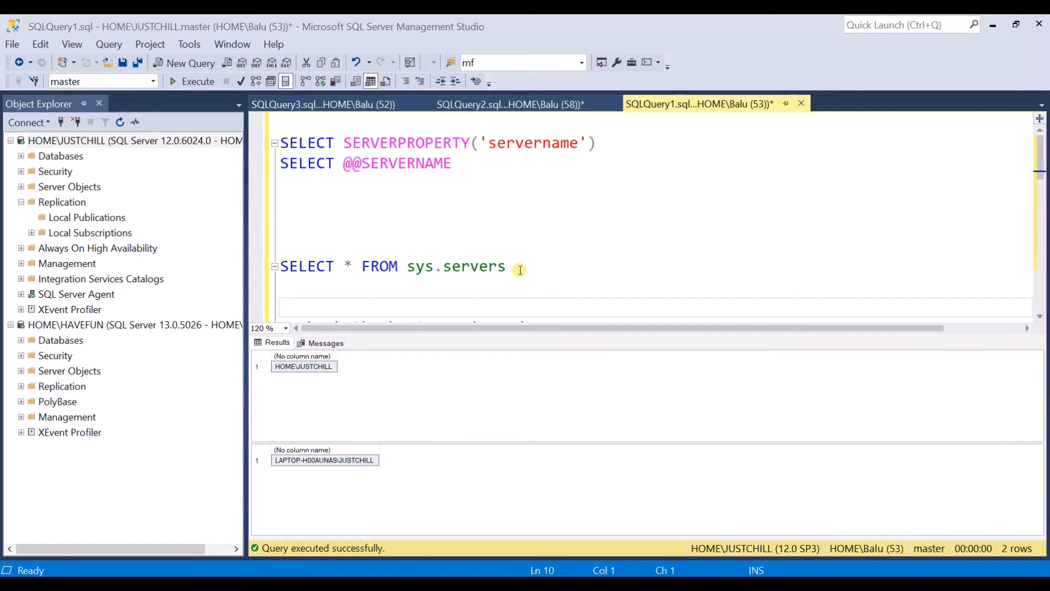
{"action": "triple_click", "coordinate": [388, 265]}
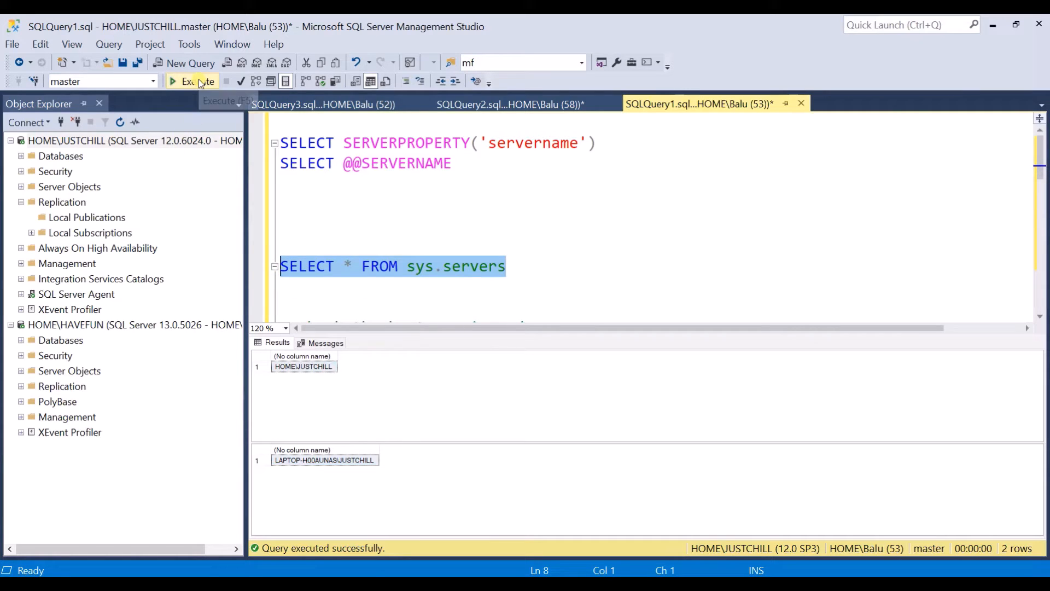
{"action": "left_click", "coordinate": [196, 81]}
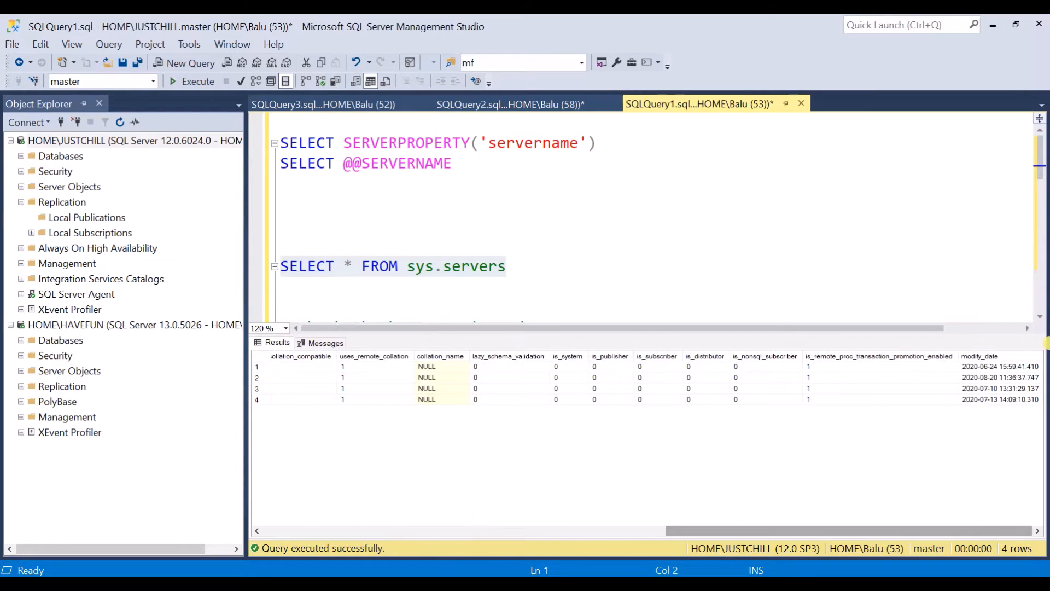
{"action": "left_click", "coordinate": [998, 366]}
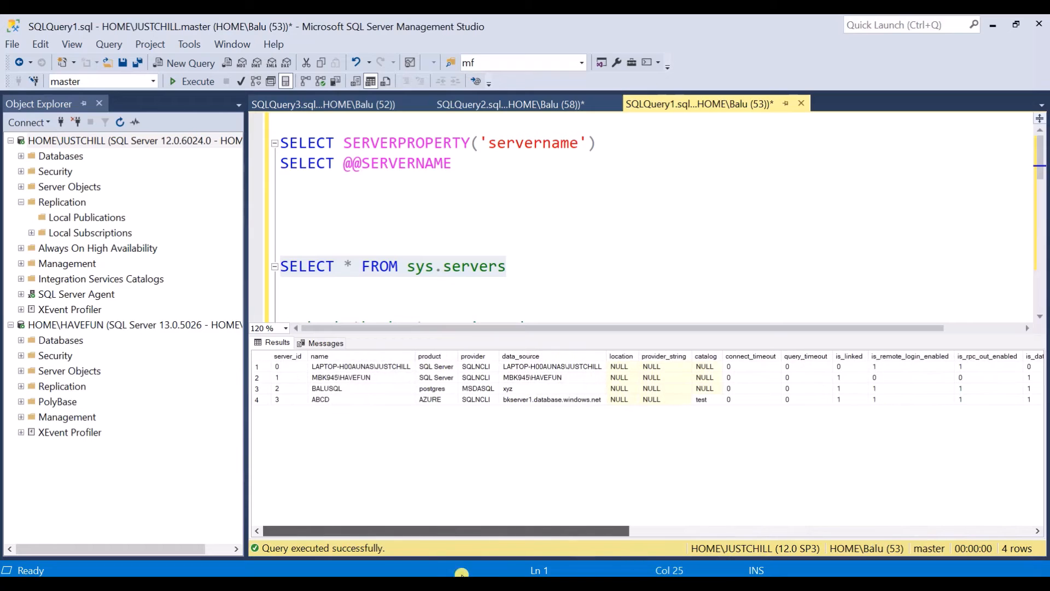
{"action": "mouse_move", "coordinate": [47, 141]}
{"action": "type", "text": "cmd"}
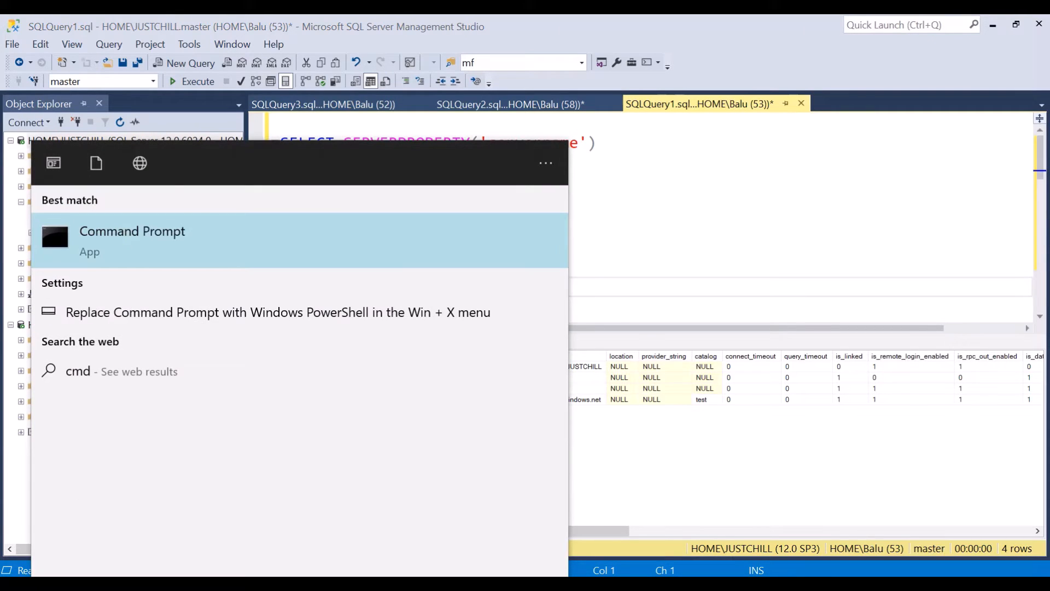
Run hostname in Command Prompt to confirm the machine is 'home', then close the window.
{"action": "left_click", "coordinate": [132, 231]}
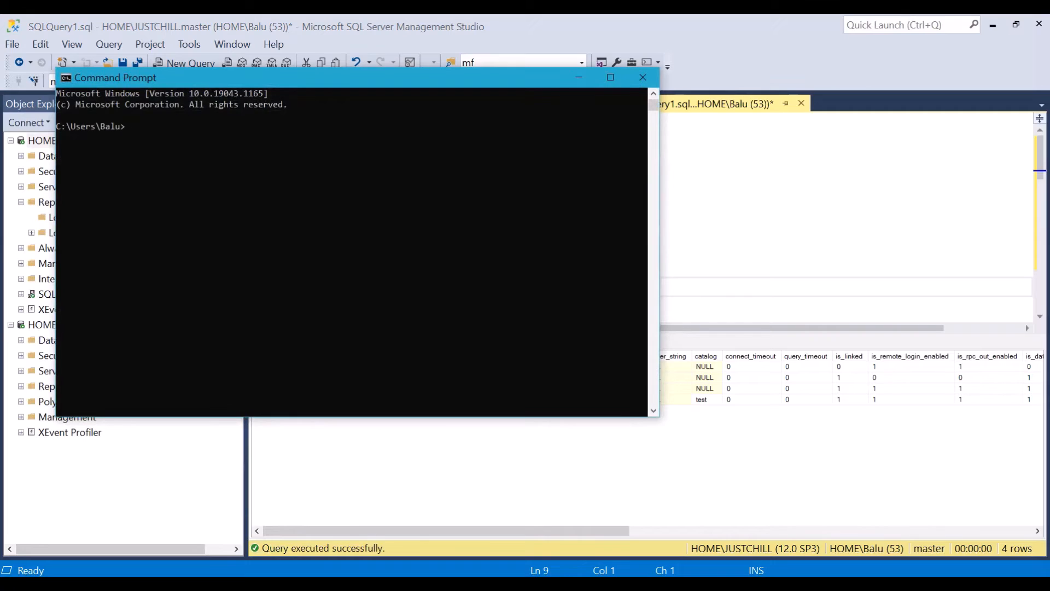
{"action": "type", "text": "hostname"}
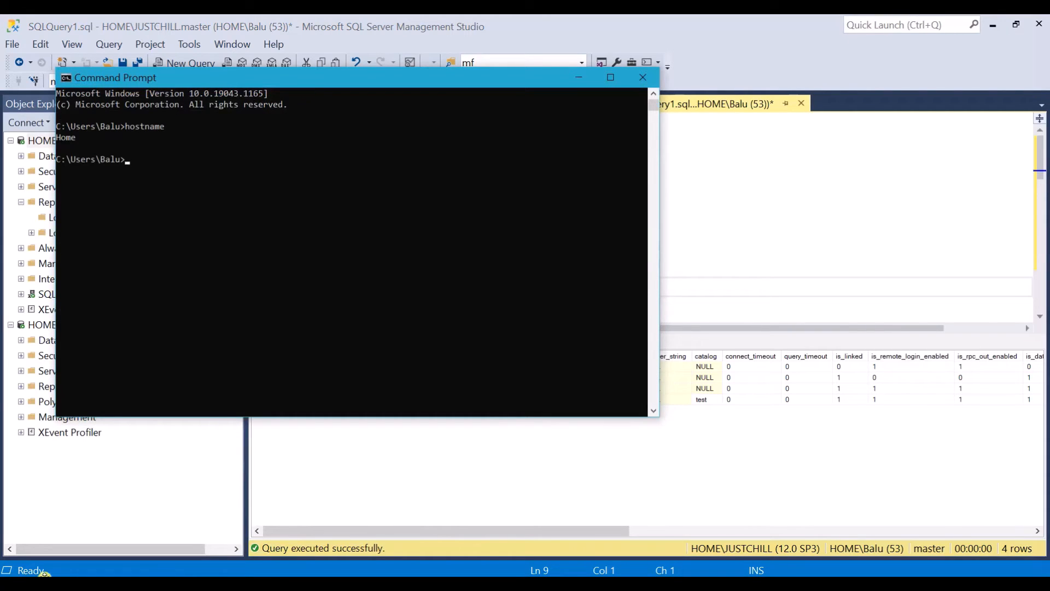
{"action": "mouse_move", "coordinate": [578, 76]}
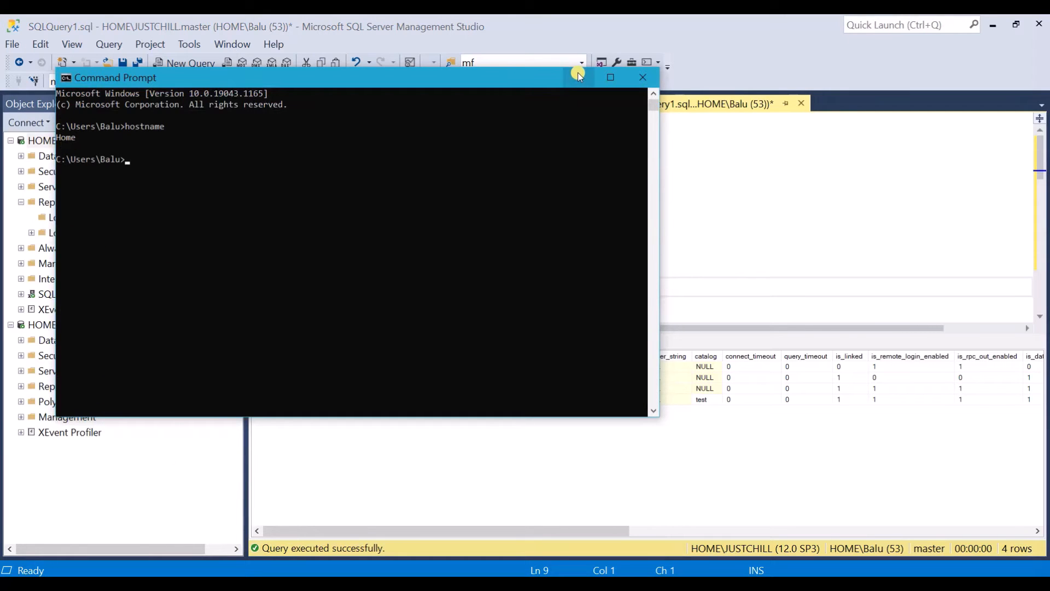
{"action": "left_click", "coordinate": [642, 77]}
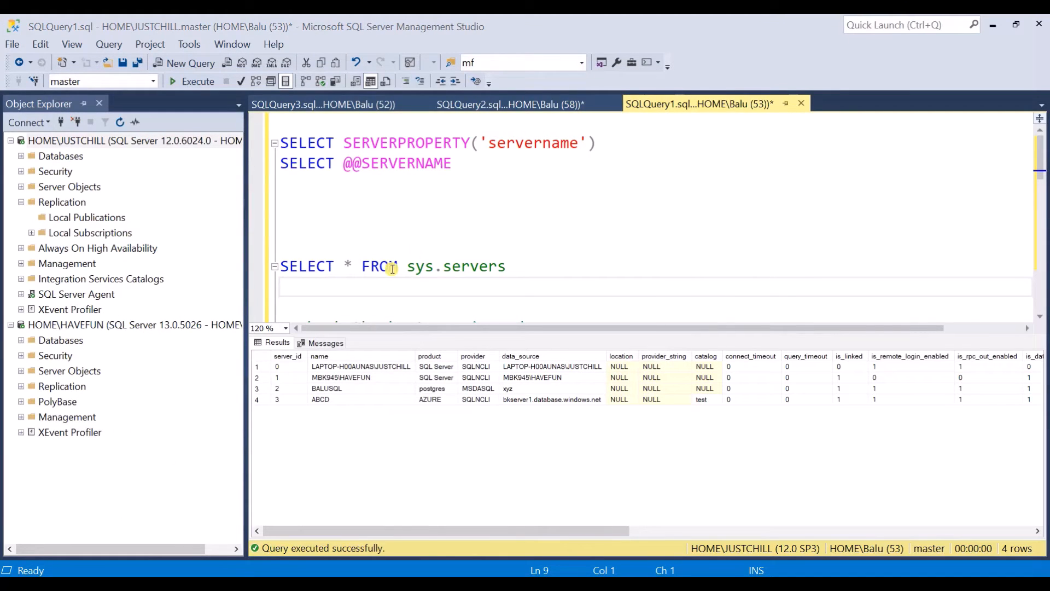
Execute sp_dropserver for LAPTOP-H00AUNAS\JUSTCHILL, then sp_addserver adding HOME\JUSTCHILL as local, both succeeding.
{"action": "scroll", "scroll_direction": "down", "scroll_amount": 3}
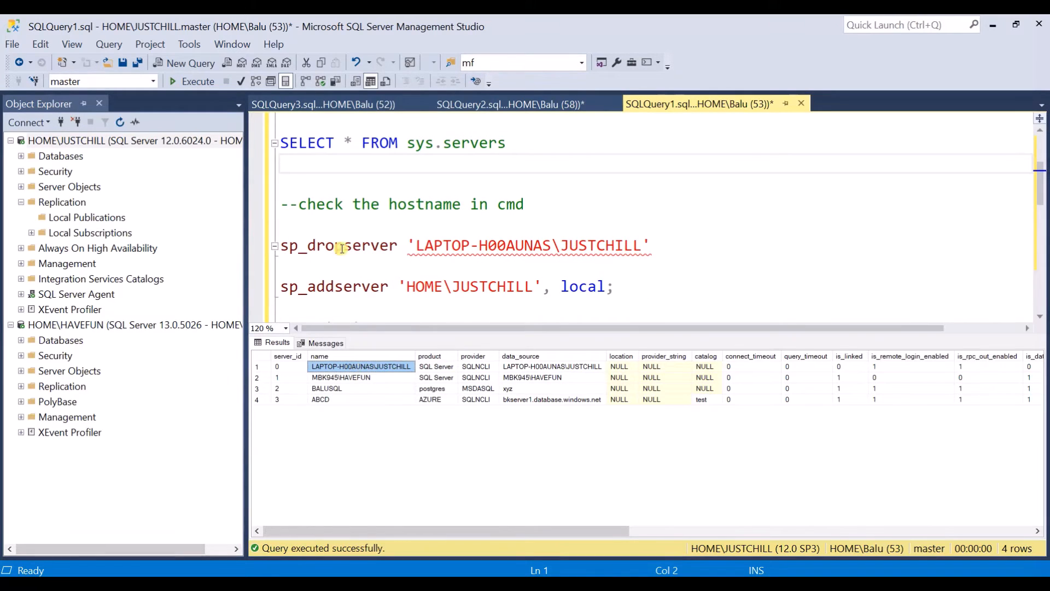
{"action": "mouse_move", "coordinate": [308, 256]}
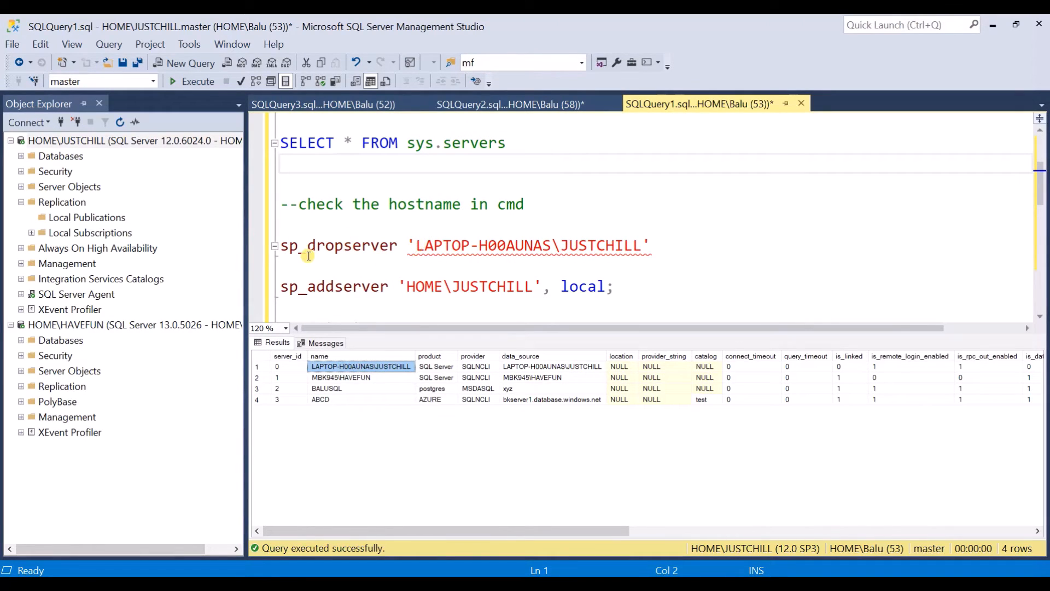
{"action": "mouse_move", "coordinate": [318, 258]}
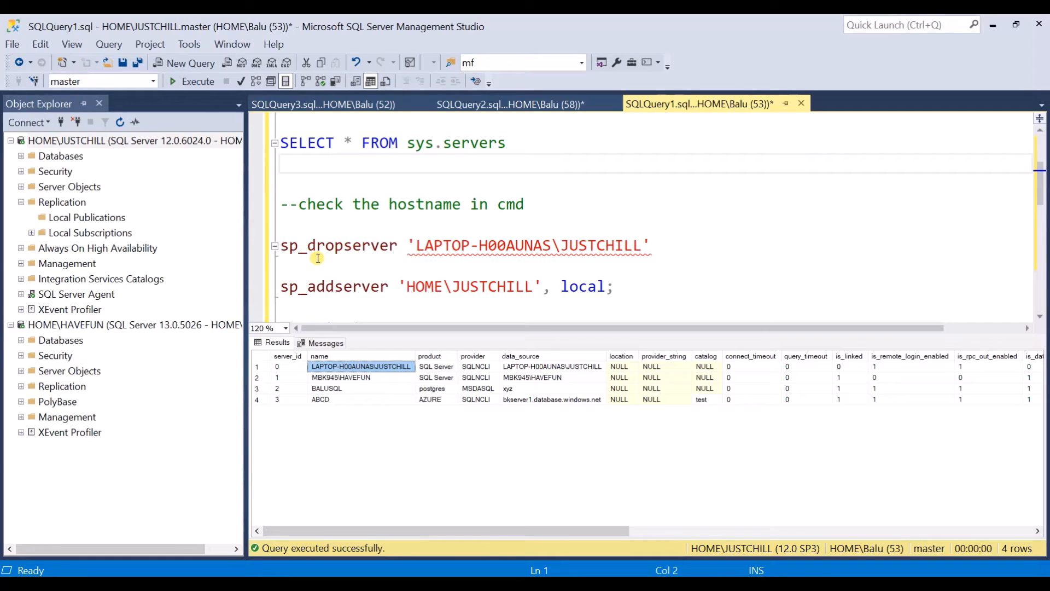
{"action": "mouse_move", "coordinate": [301, 382]}
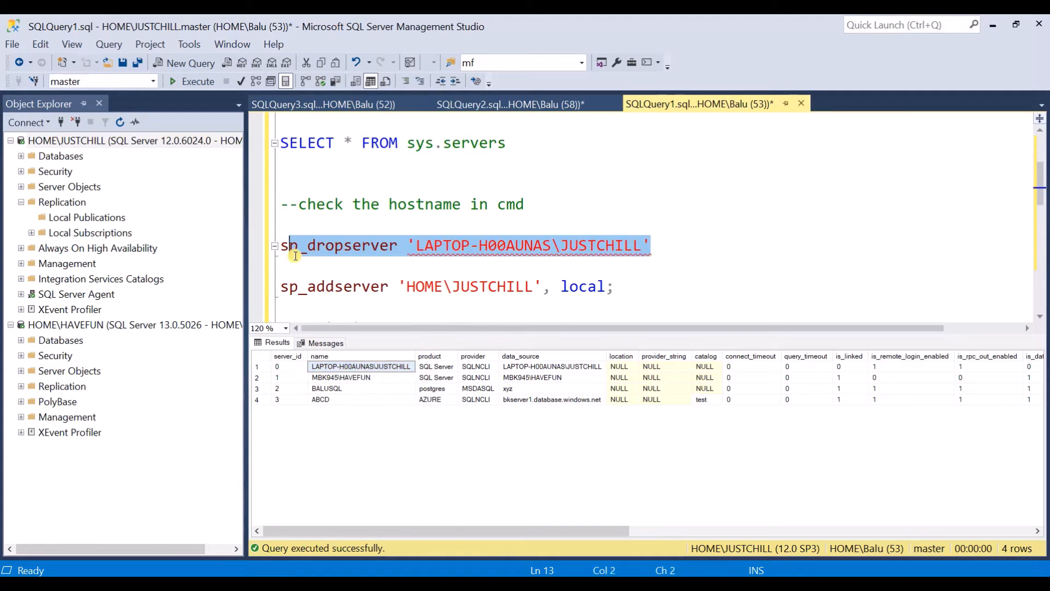
{"action": "left_click", "coordinate": [195, 81]}
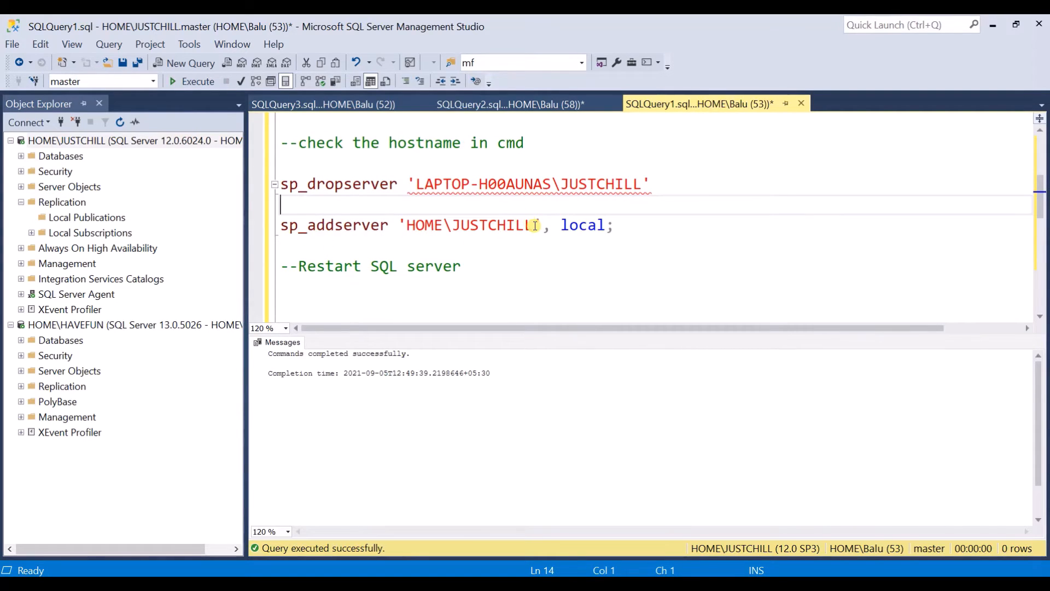
{"action": "double_click", "coordinate": [470, 226]}
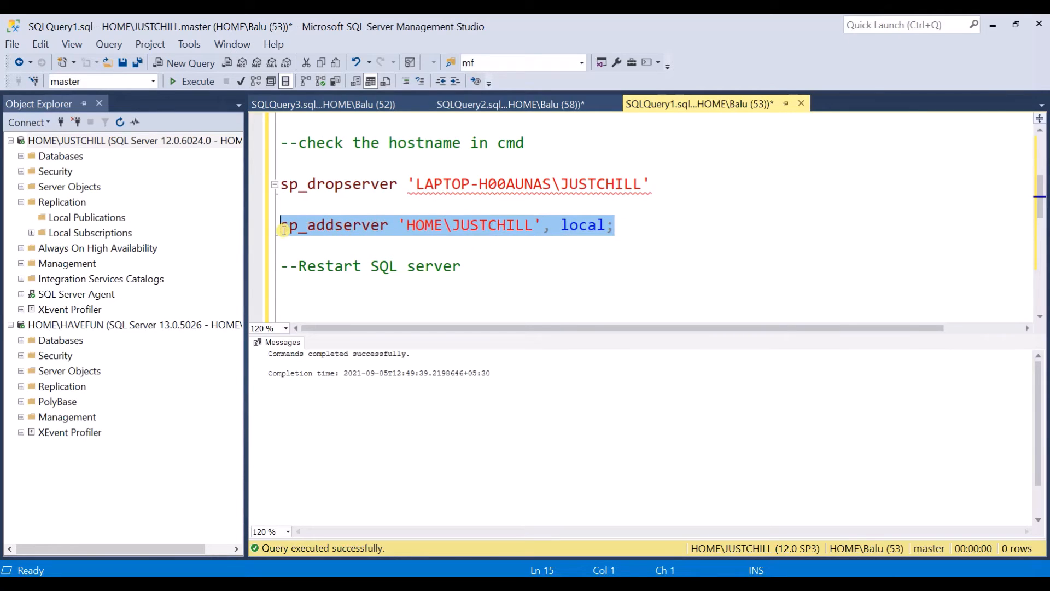
{"action": "left_click", "coordinate": [193, 81]}
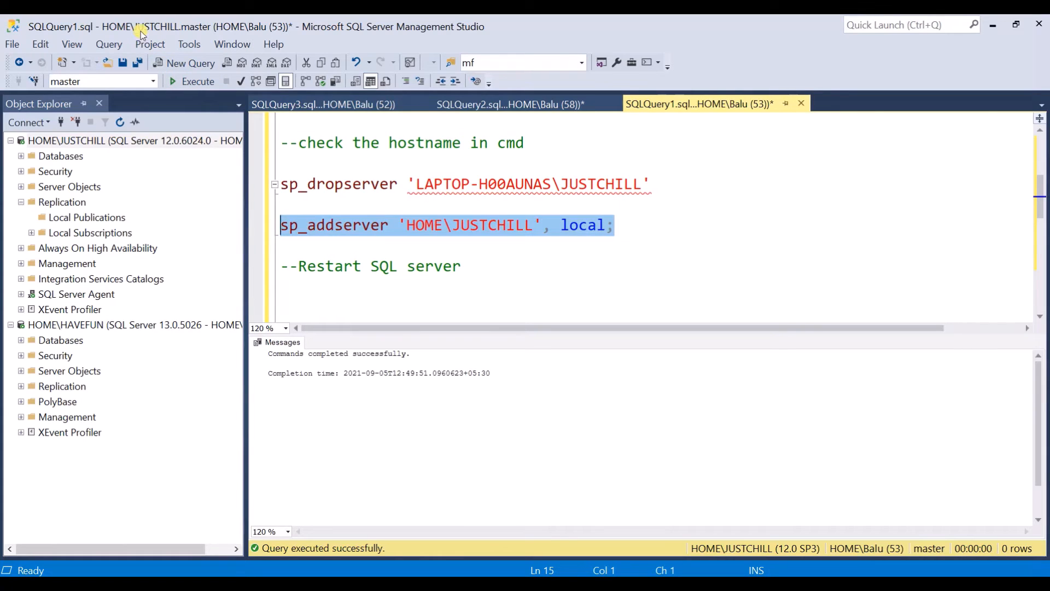
{"action": "left_click", "coordinate": [428, 283]}
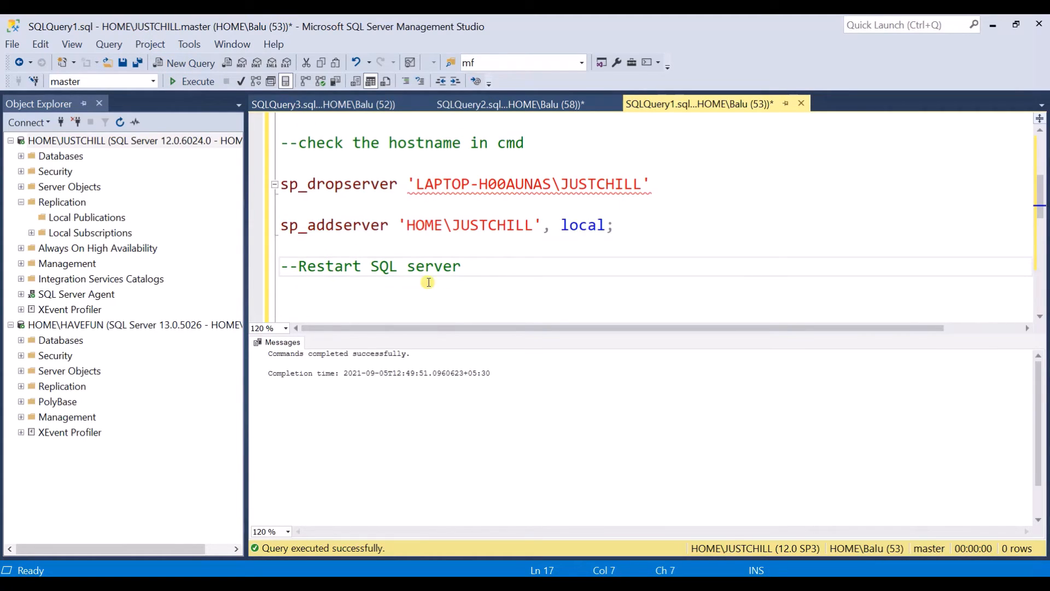
{"action": "mouse_move", "coordinate": [457, 273]}
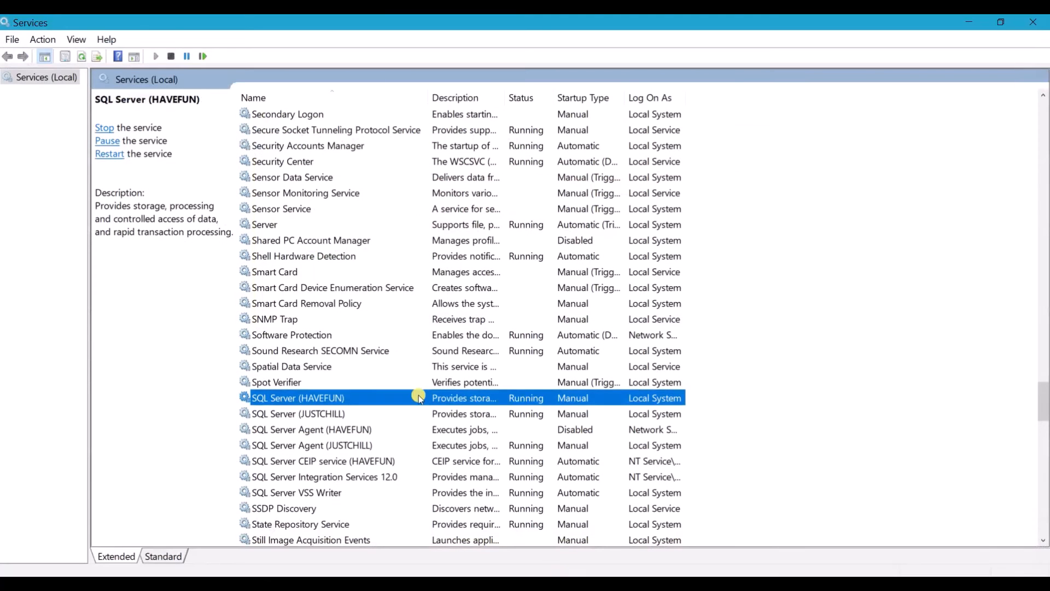
Restart the SQL Server (JUSTCHILL) service, confirming restart of the dependent SQL Server Agent too.
{"action": "left_click", "coordinate": [298, 413]}
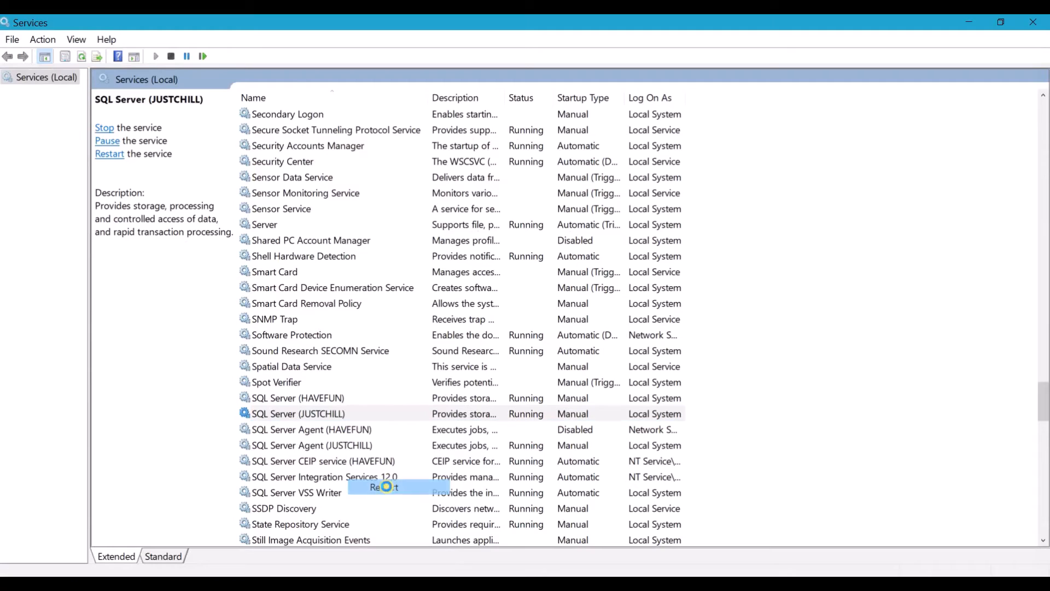
{"action": "left_click", "coordinate": [384, 486]}
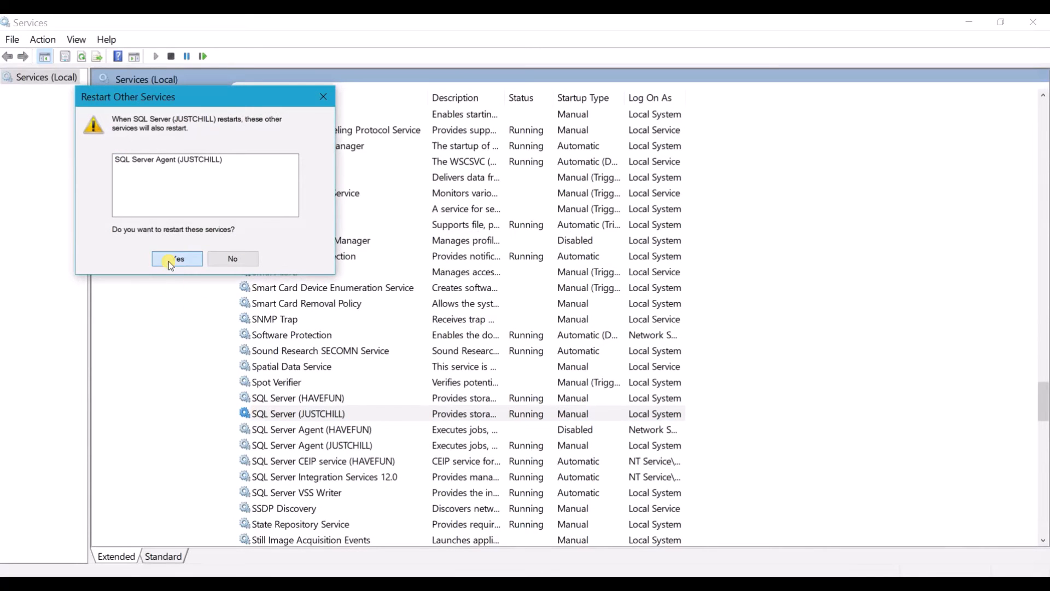
{"action": "left_click", "coordinate": [177, 259]}
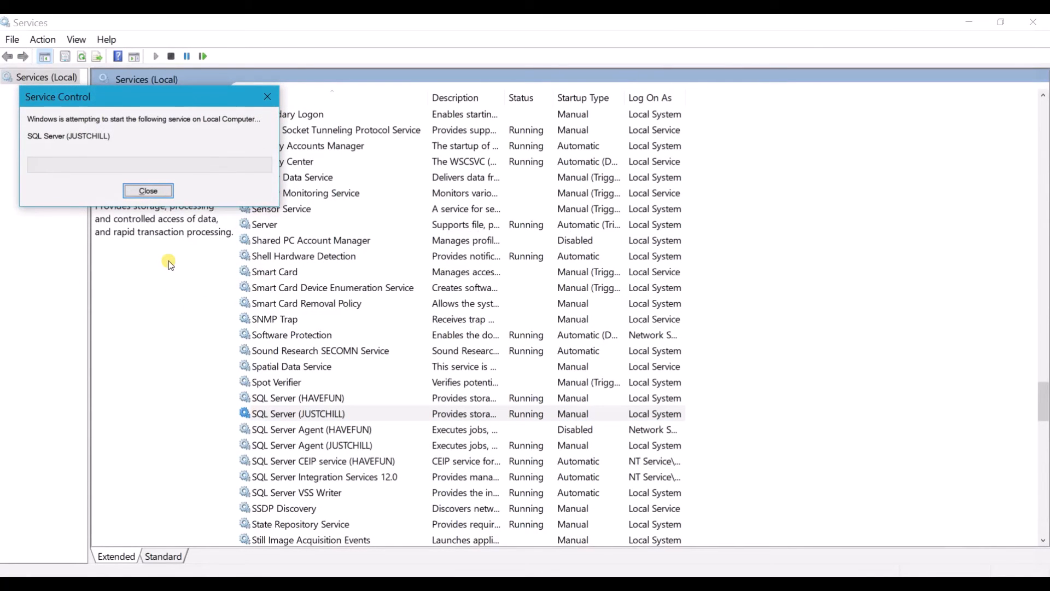
{"action": "left_click", "coordinate": [147, 190]}
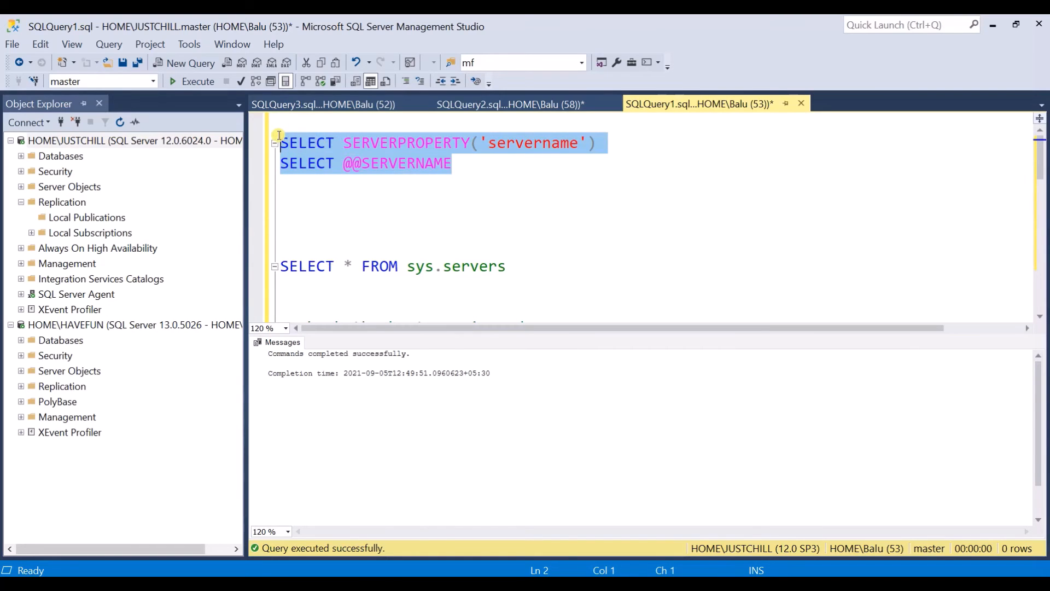
Rerun the two server-name queries and the sys.servers query, all now showing HOME\JUSTCHILL as local.
{"action": "left_click", "coordinate": [198, 81]}
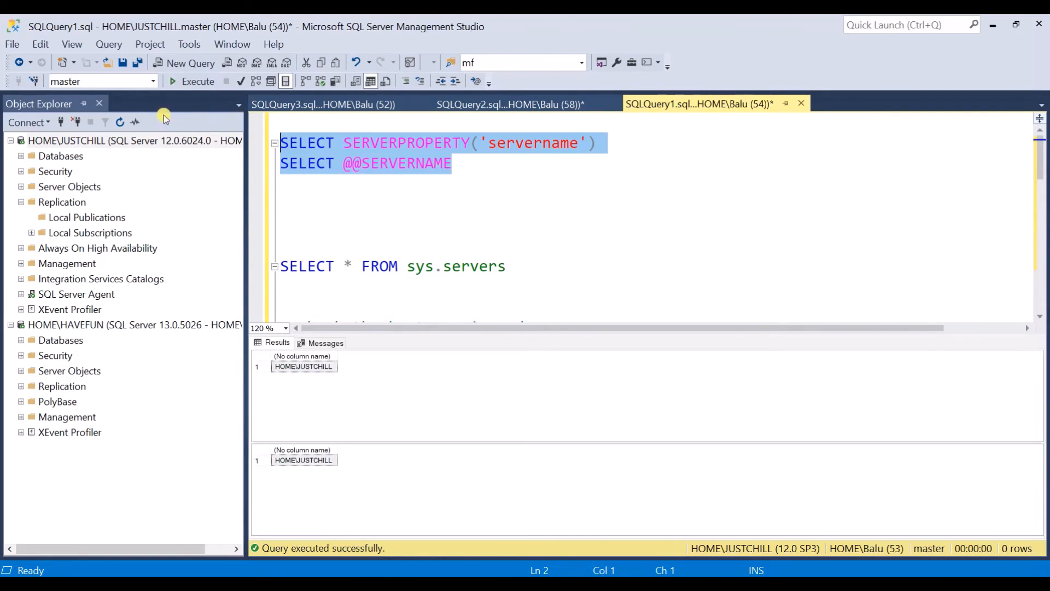
{"action": "left_click", "coordinate": [303, 367]}
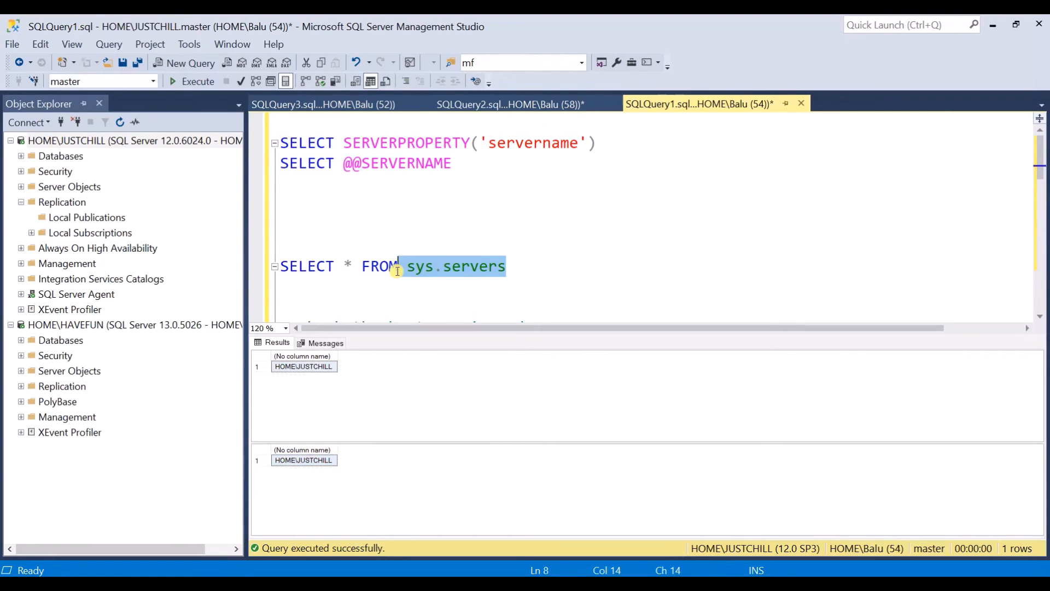
{"action": "left_click", "coordinate": [193, 81]}
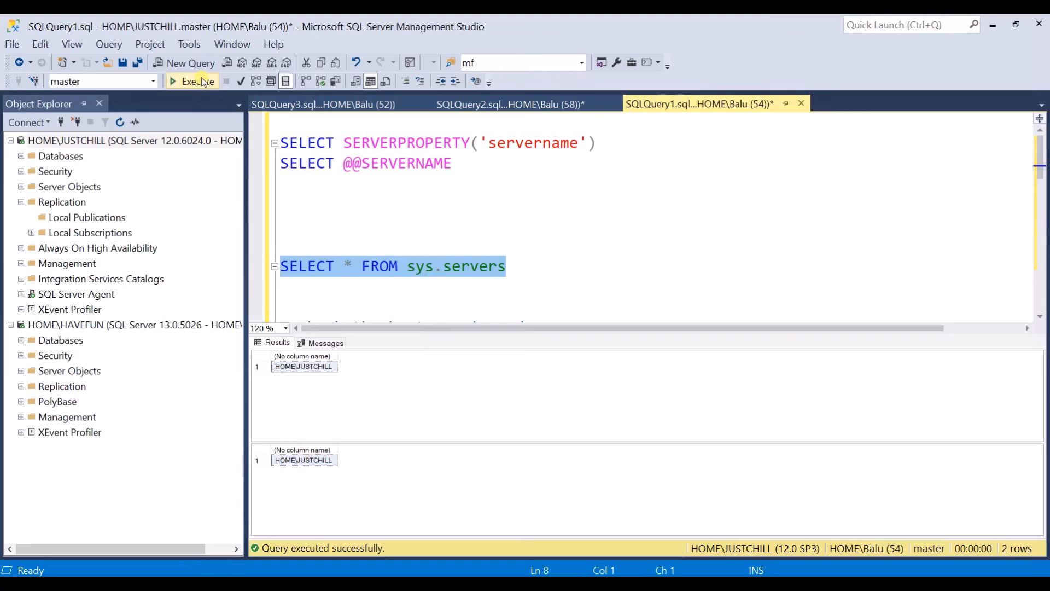
{"action": "mouse_move", "coordinate": [460, 280]}
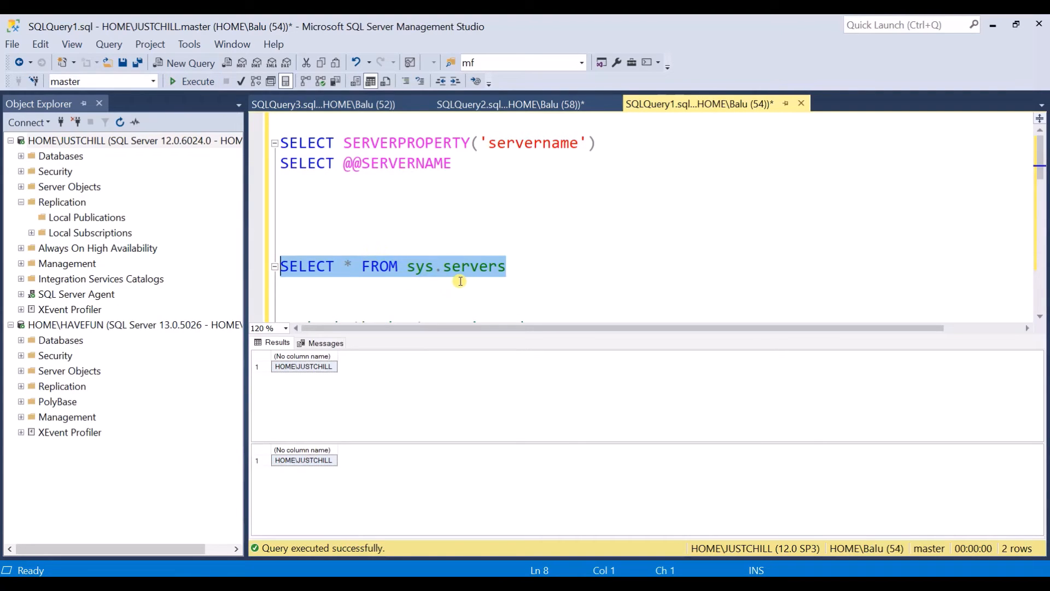
{"action": "left_click", "coordinate": [198, 81]}
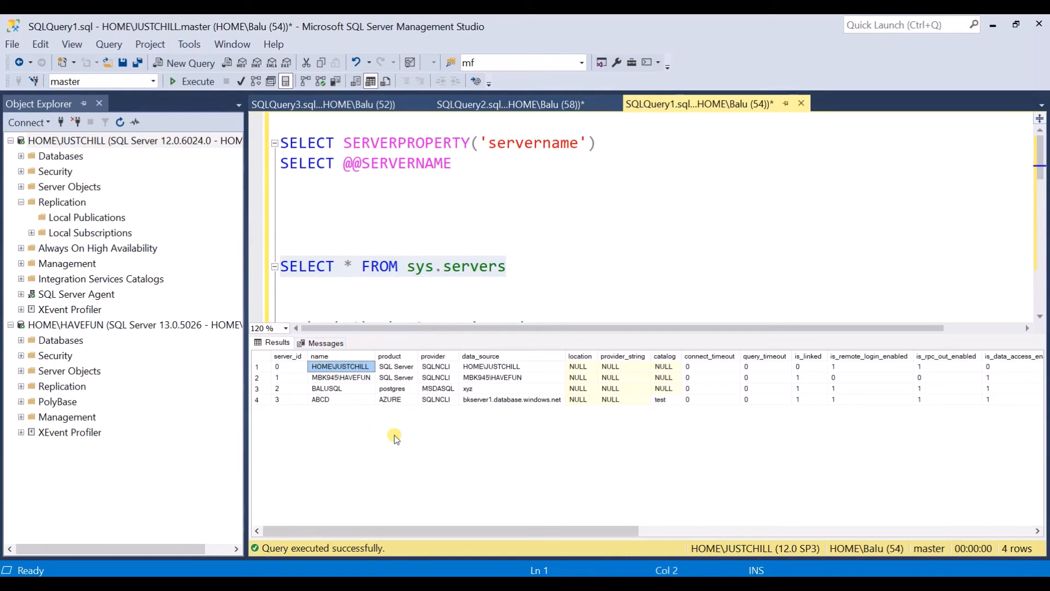
{"action": "mouse_move", "coordinate": [86, 222]}
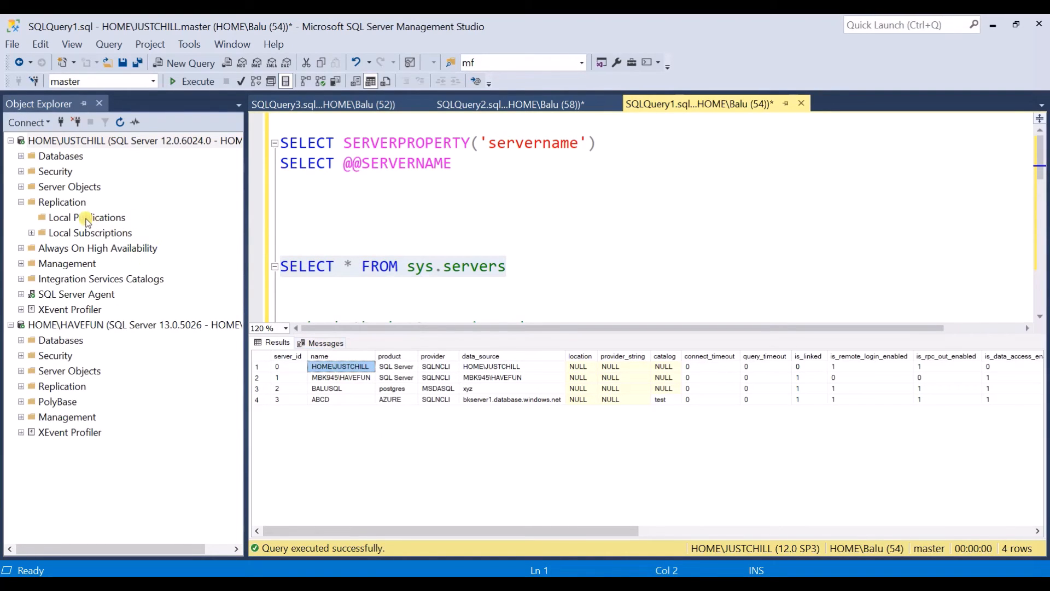
Launch Configure Distribution on HOME\JUSTCHILL's Replication node, which now opens the wizard without error.
{"action": "left_click", "coordinate": [61, 201]}
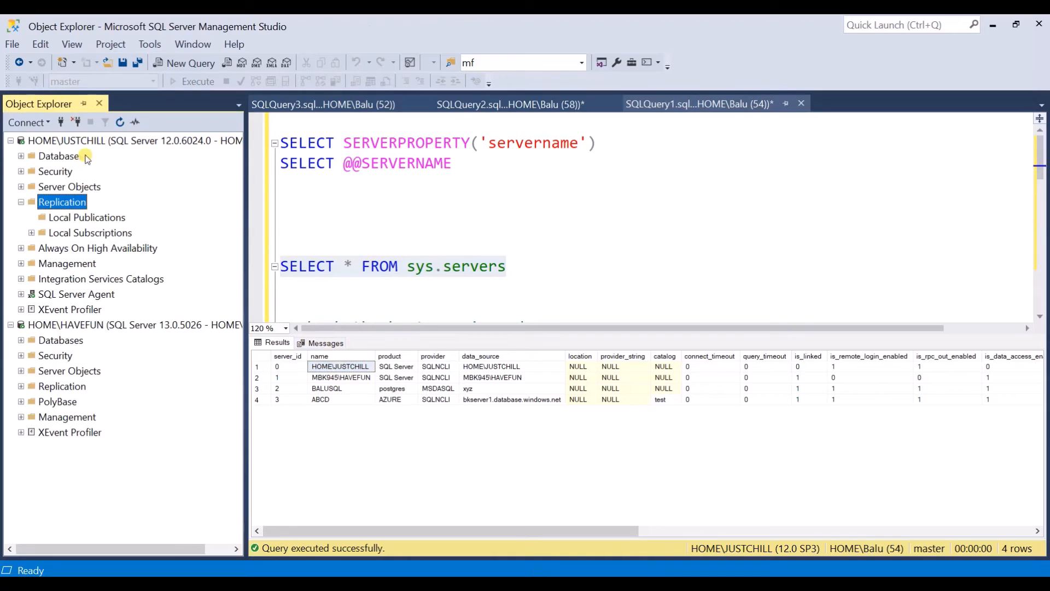
{"action": "left_click", "coordinate": [22, 201]}
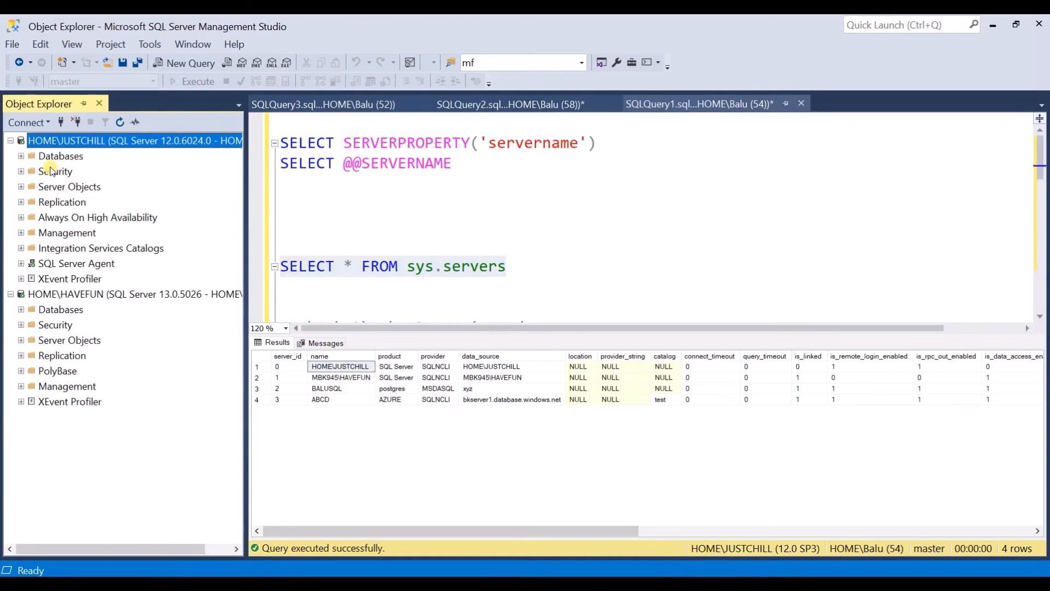
{"action": "left_click", "coordinate": [61, 201]}
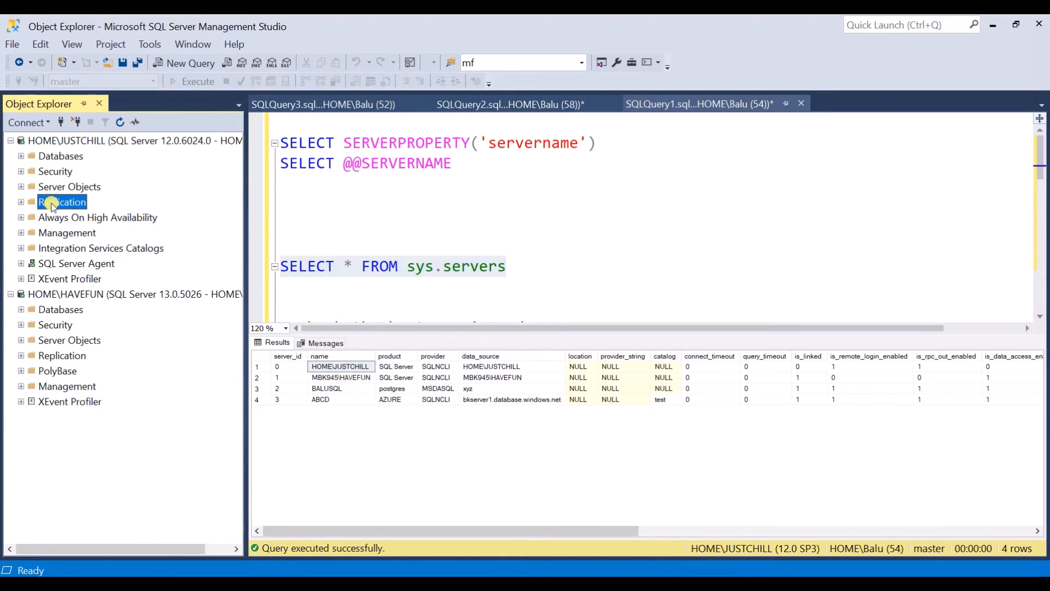
{"action": "right_click", "coordinate": [62, 201]}
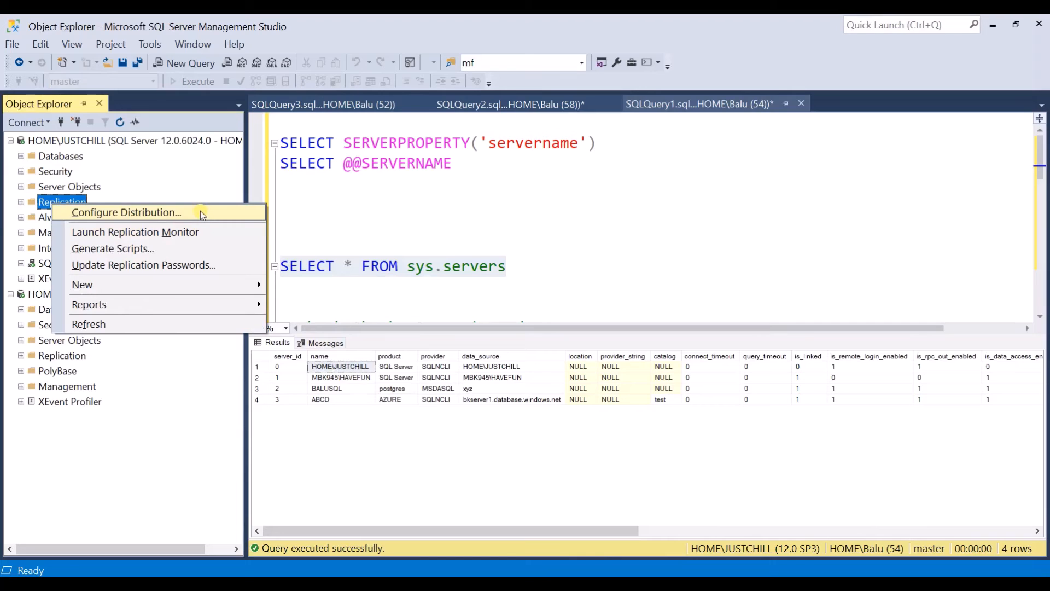
{"action": "left_click", "coordinate": [126, 212]}
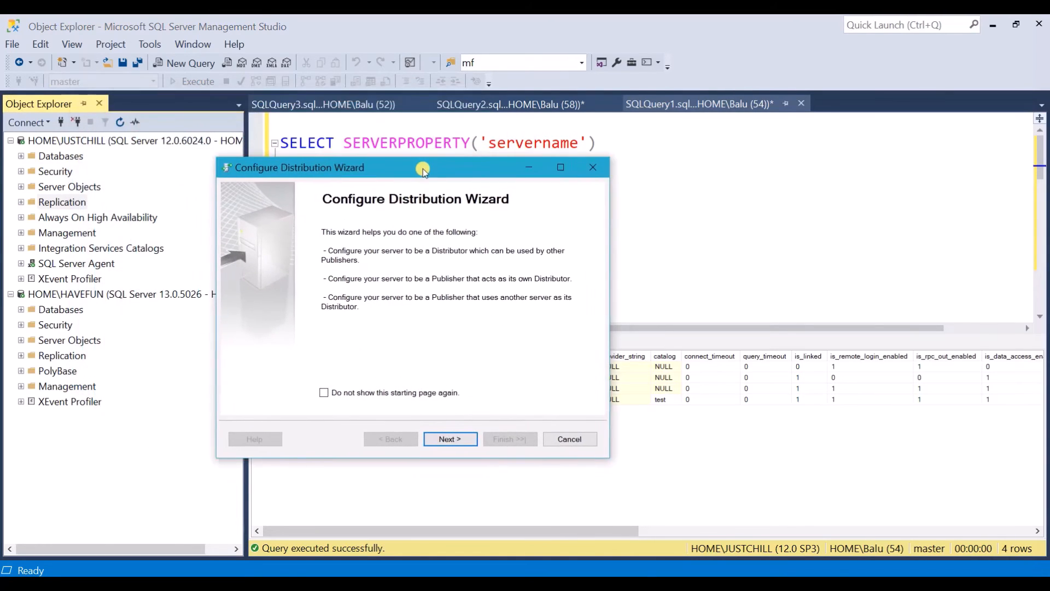
Tick 'Do not show this starting page again' in the wizard and close it.
{"action": "left_click_drag", "start_coordinate": [422, 167], "coordinate": [464, 168]}
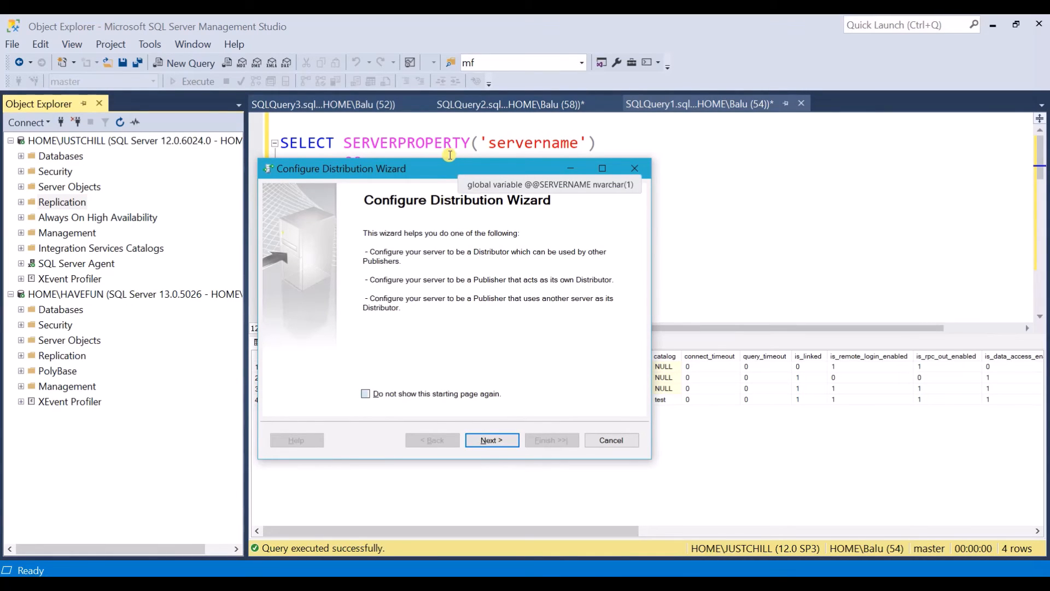
{"action": "left_click", "coordinate": [365, 393]}
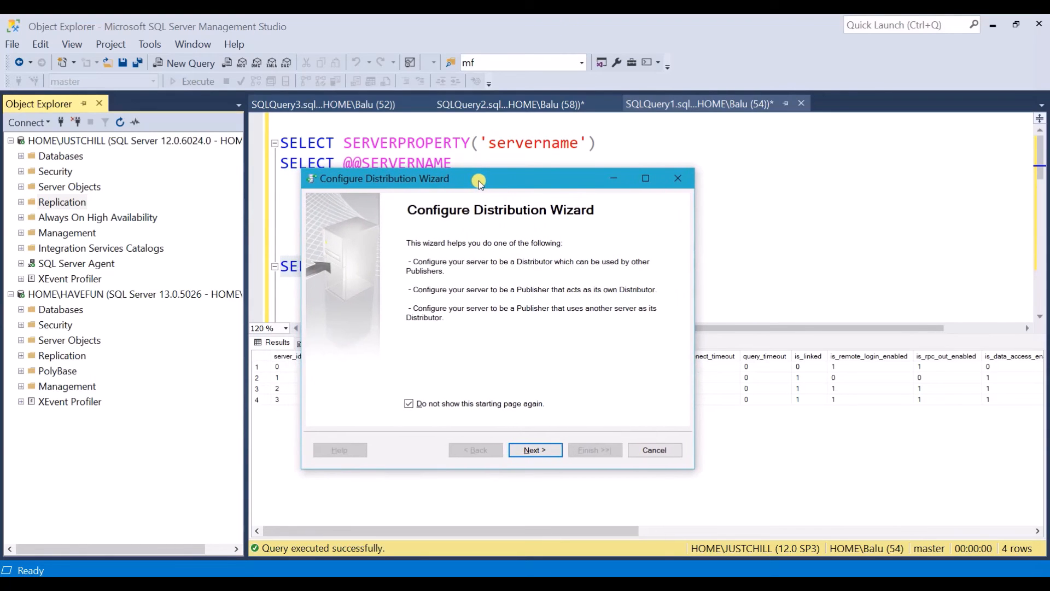
{"action": "left_click_drag", "start_coordinate": [478, 178], "coordinate": [470, 158]}
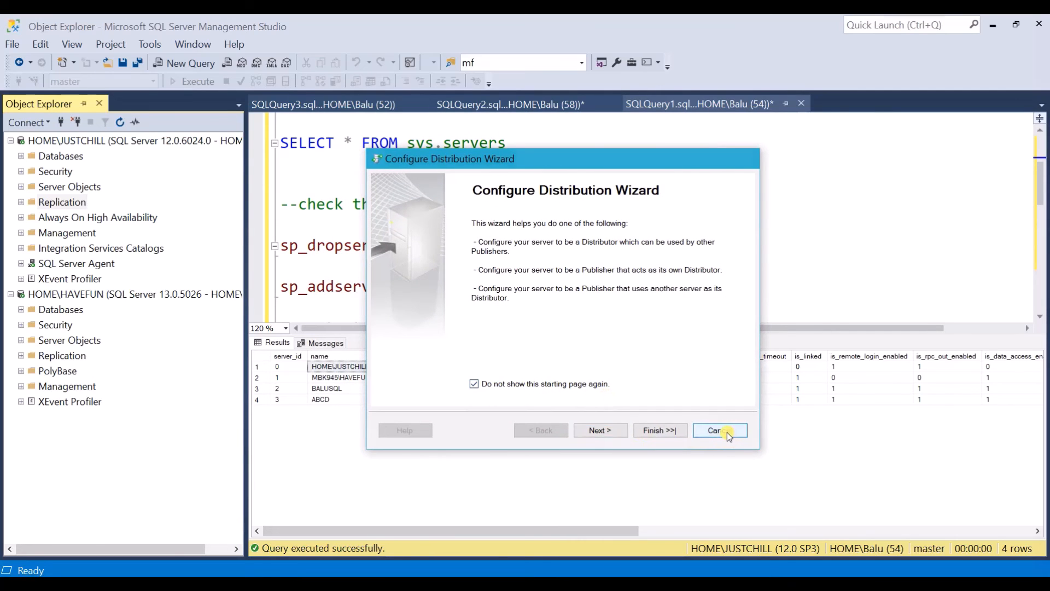
{"action": "left_click", "coordinate": [717, 430]}
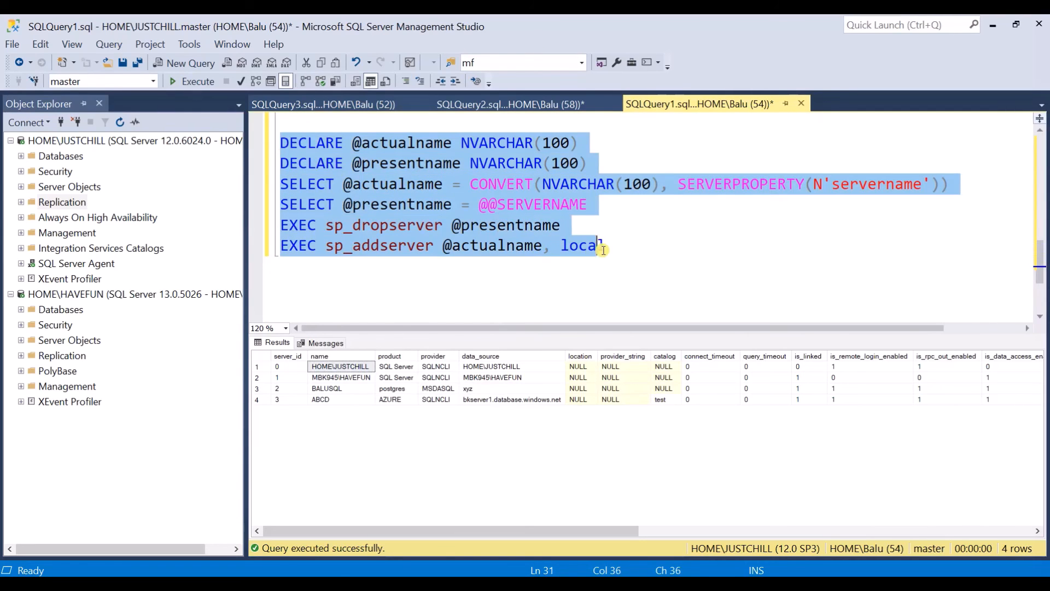
{"action": "type", "text": "l"}
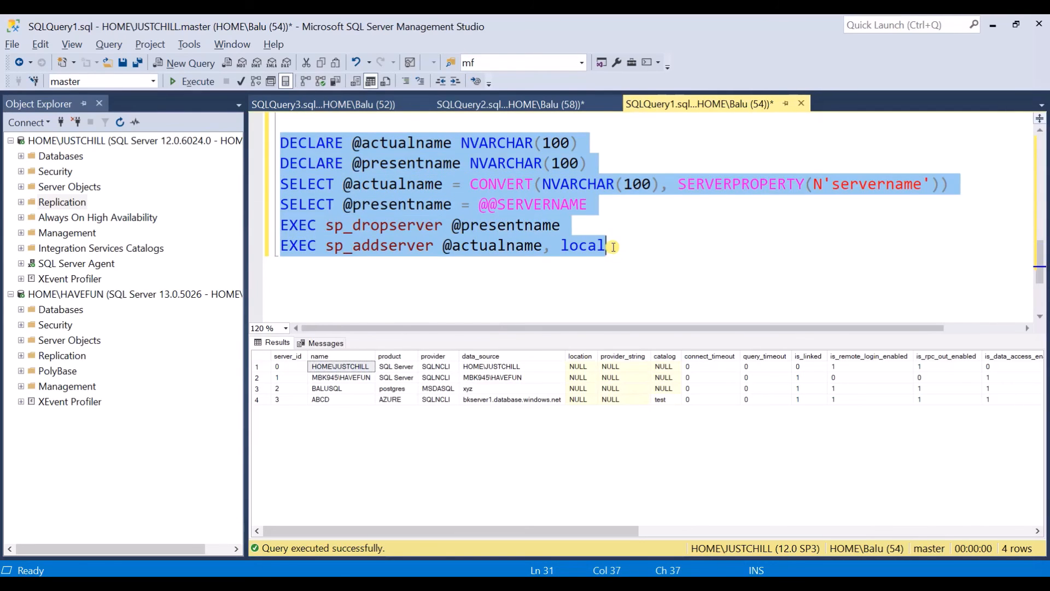
{"action": "left_click", "coordinate": [346, 300]}
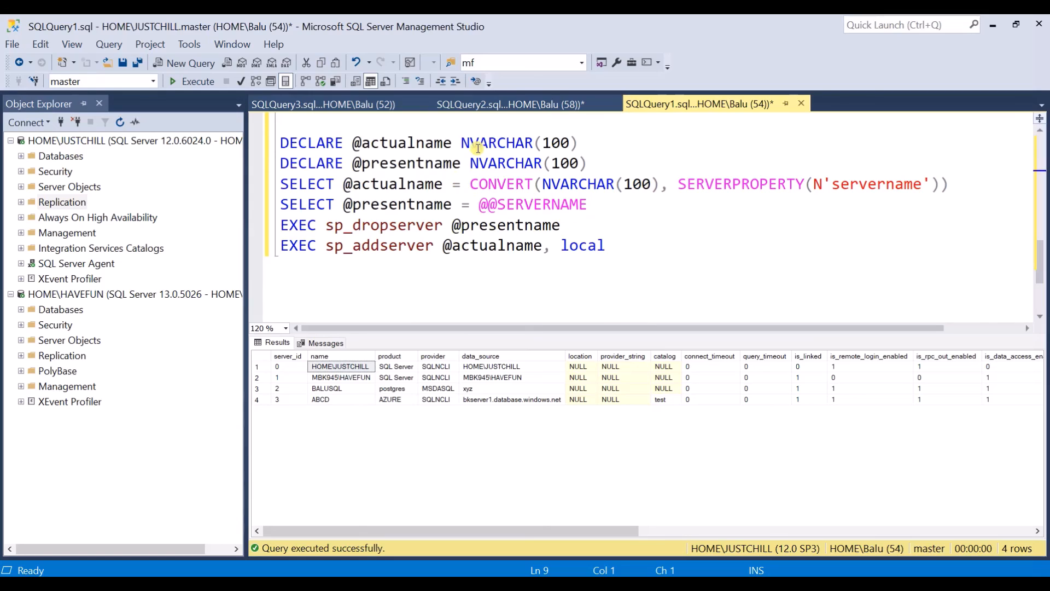
{"action": "mouse_move", "coordinate": [496, 142]}
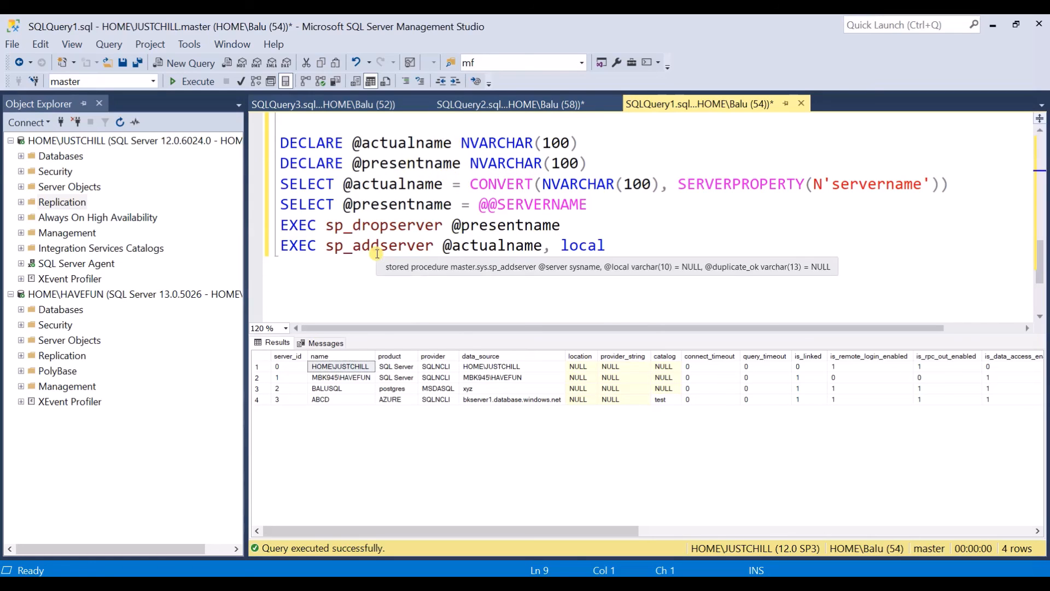
{"action": "mouse_move", "coordinate": [388, 277]}
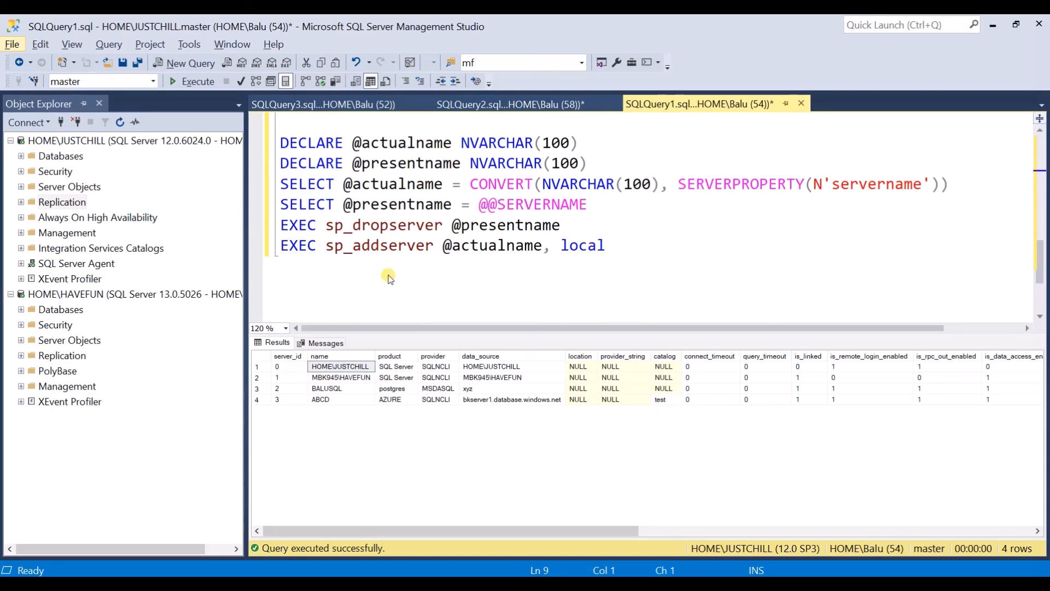